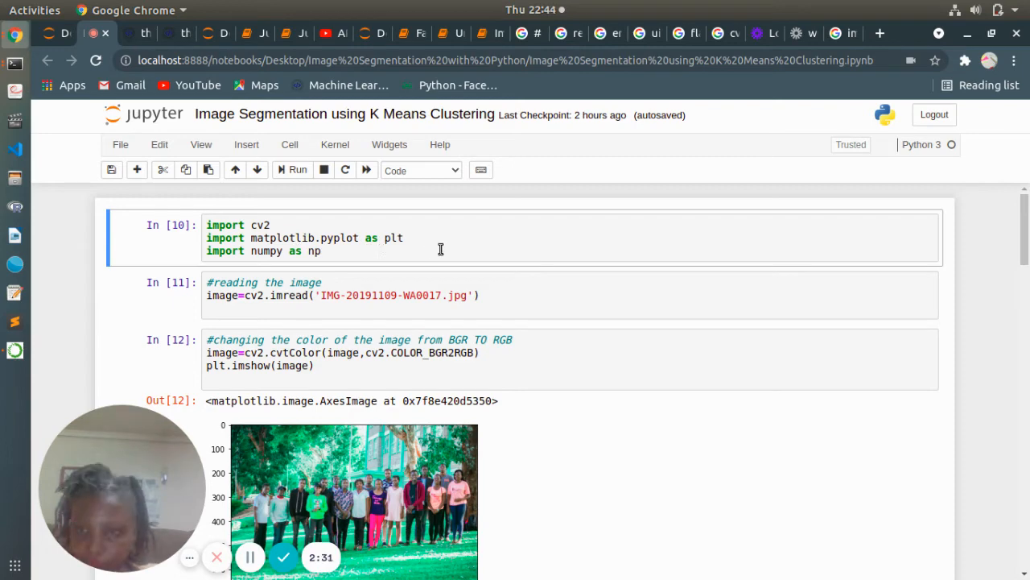
mouse_move(300, 273)
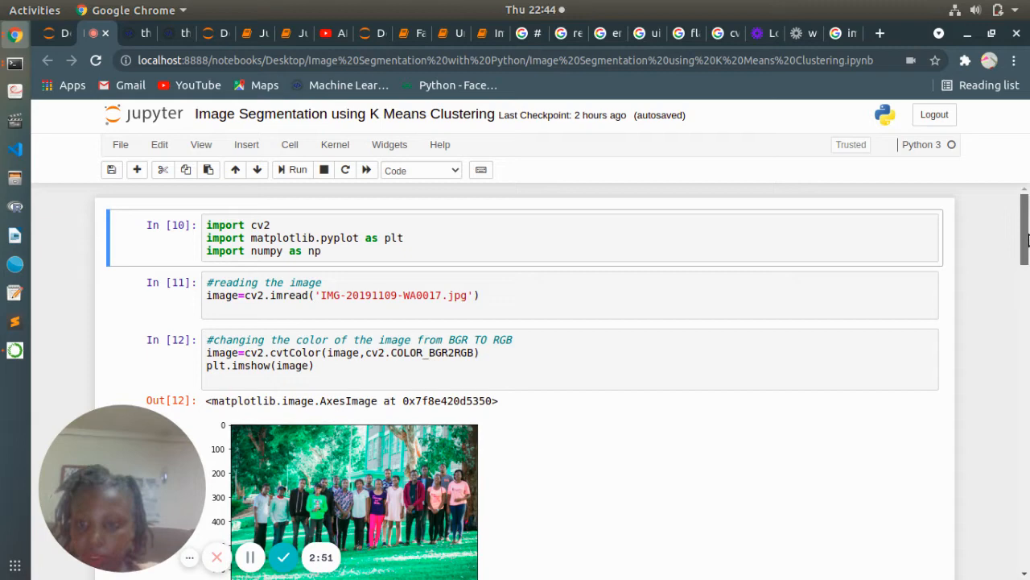
Scroll past the float32 image array output down to the stopping criteria, k=3 and cv2.kmeans cells
scroll("down", 3)
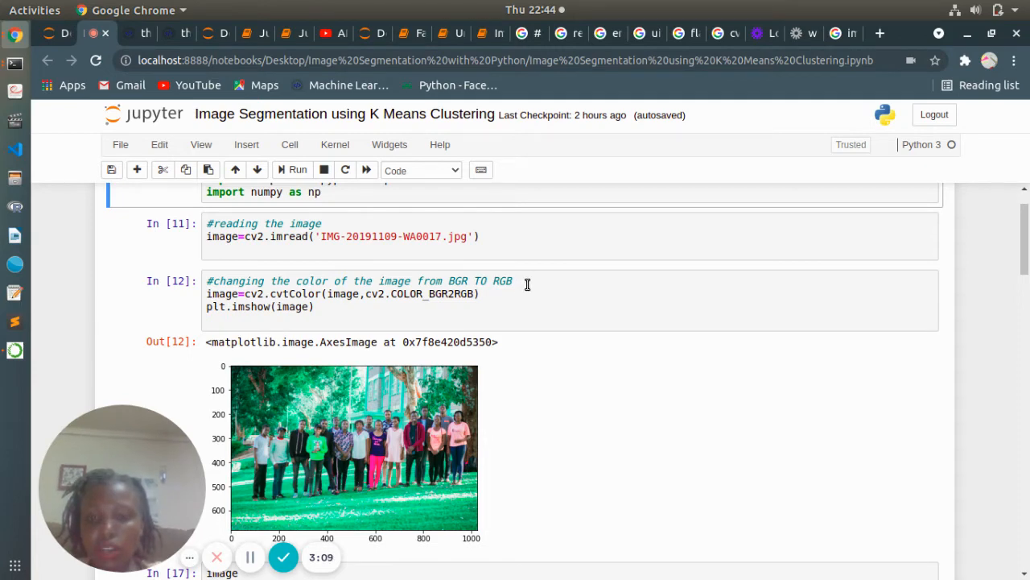
mouse_move(363, 301)
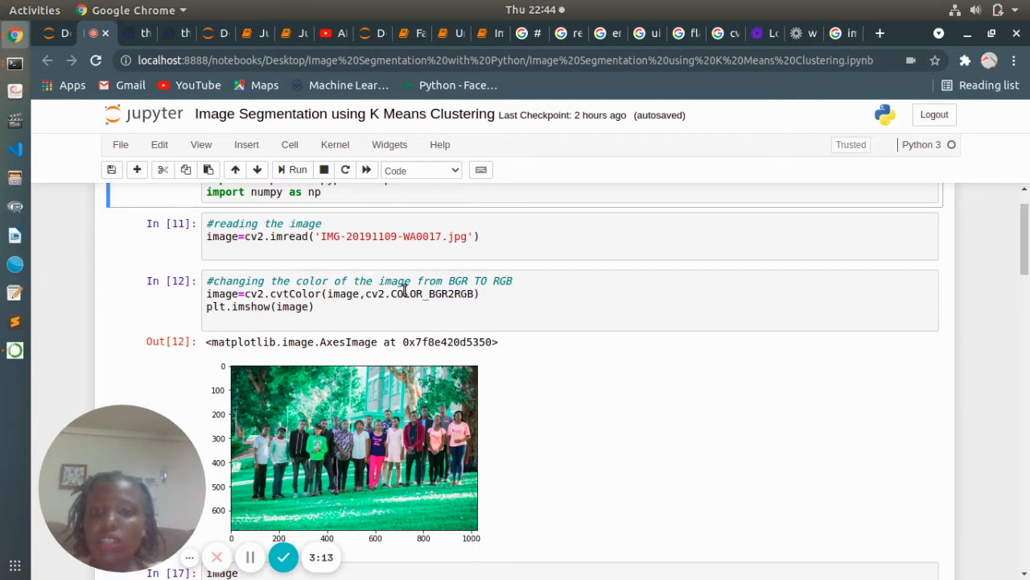
mouse_move(504, 298)
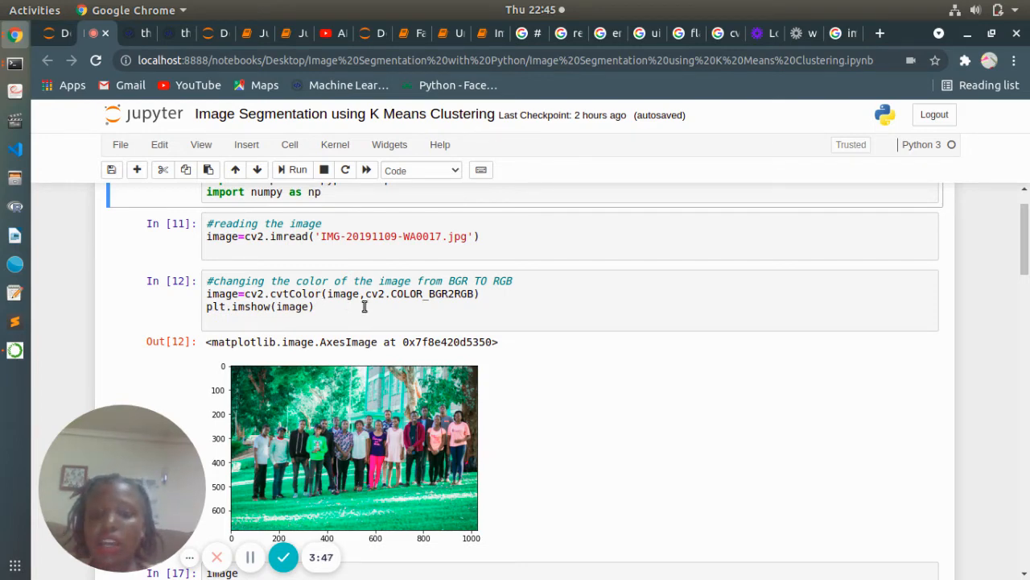
mouse_move(429, 304)
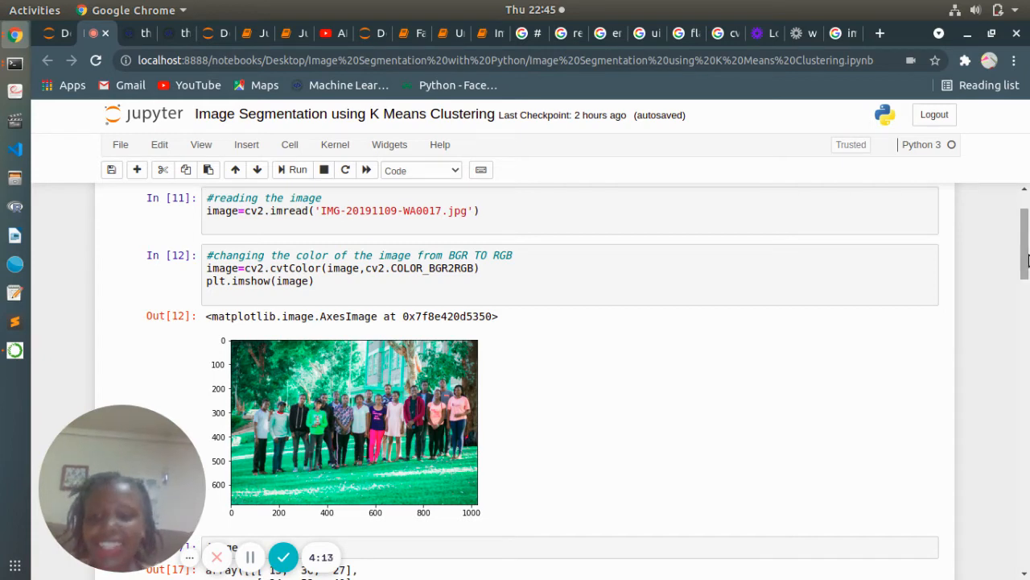
scroll("down", 3)
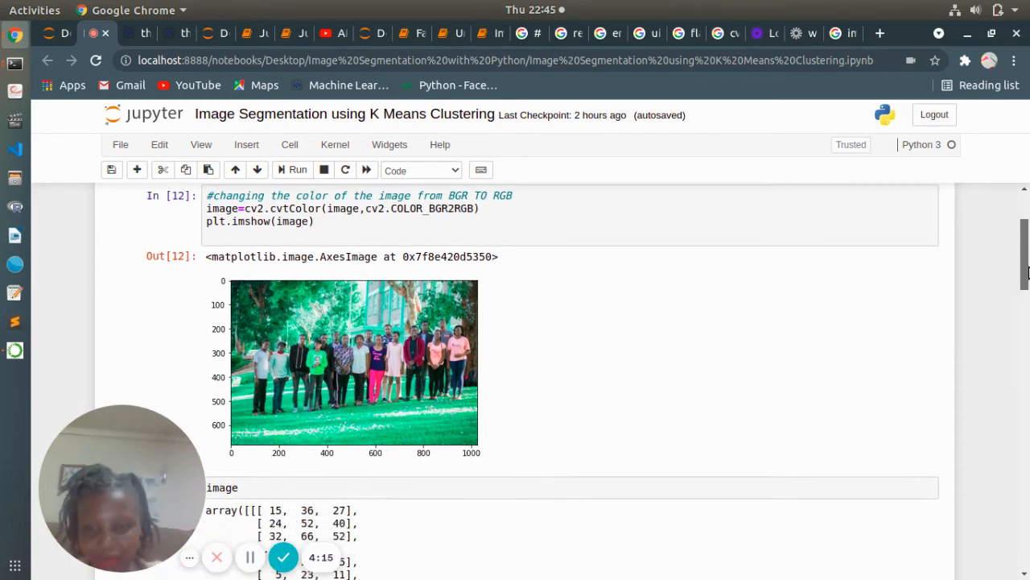
scroll("down", 3)
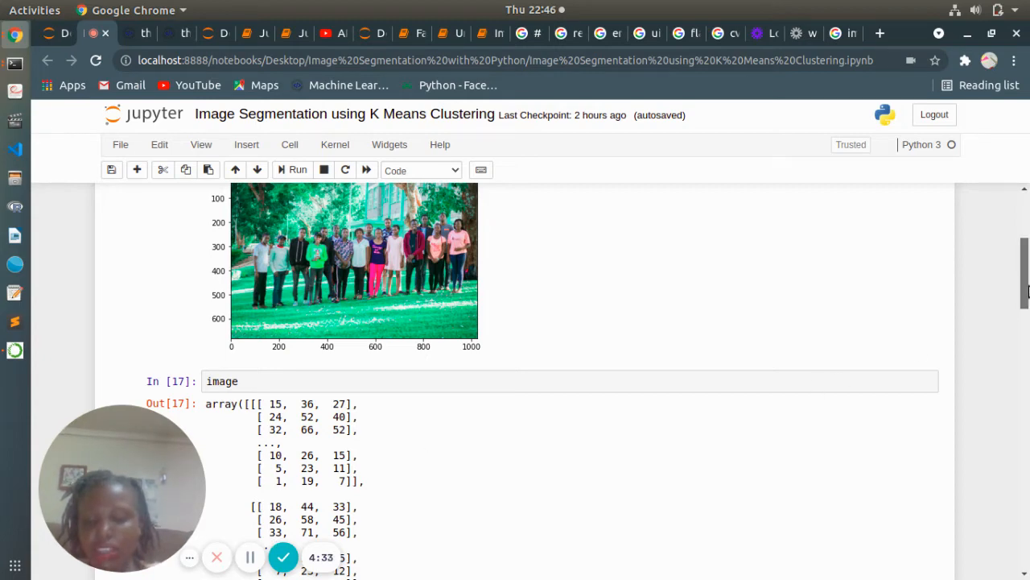
scroll("down", 3)
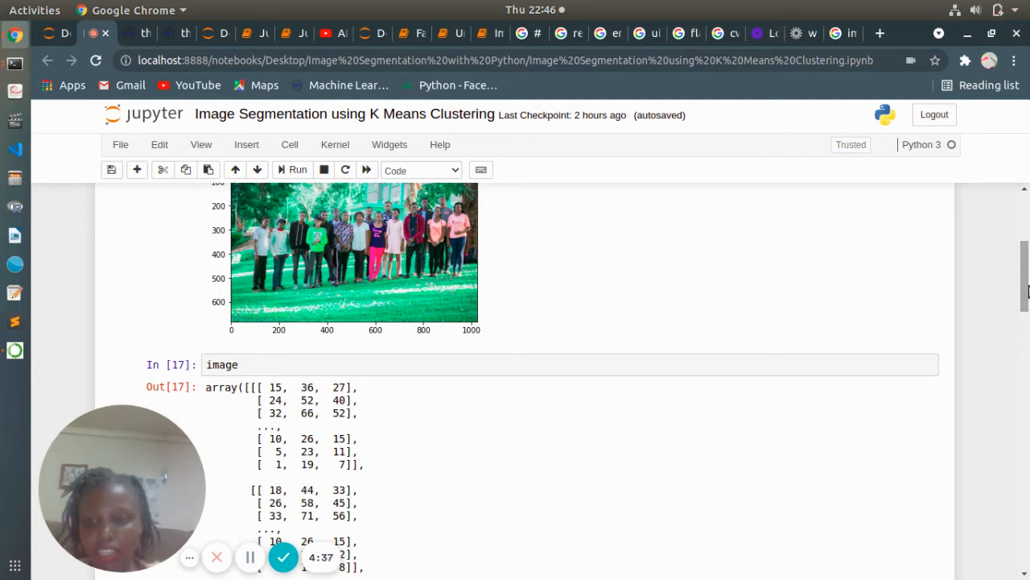
scroll("down", 3)
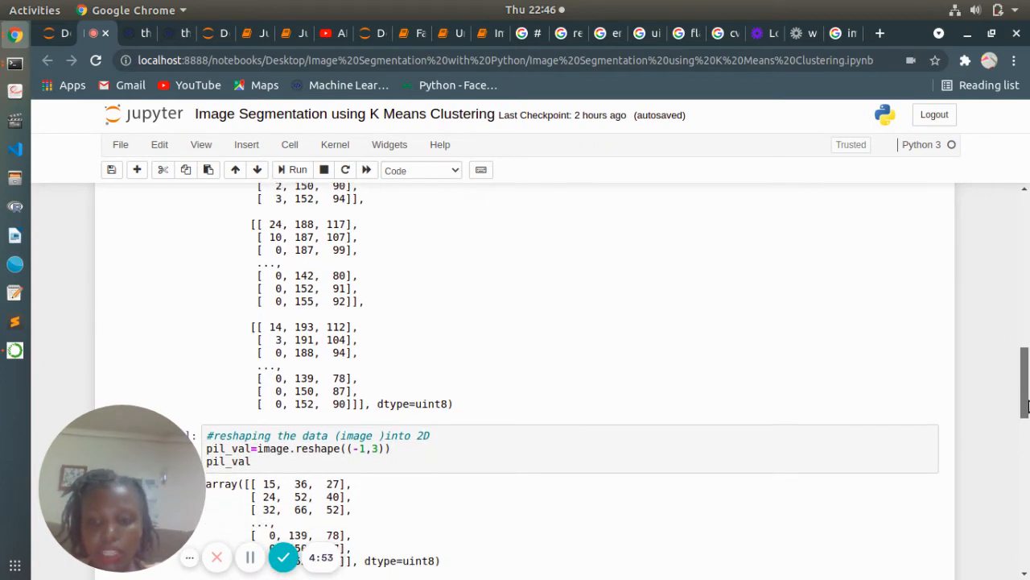
scroll("down", 3)
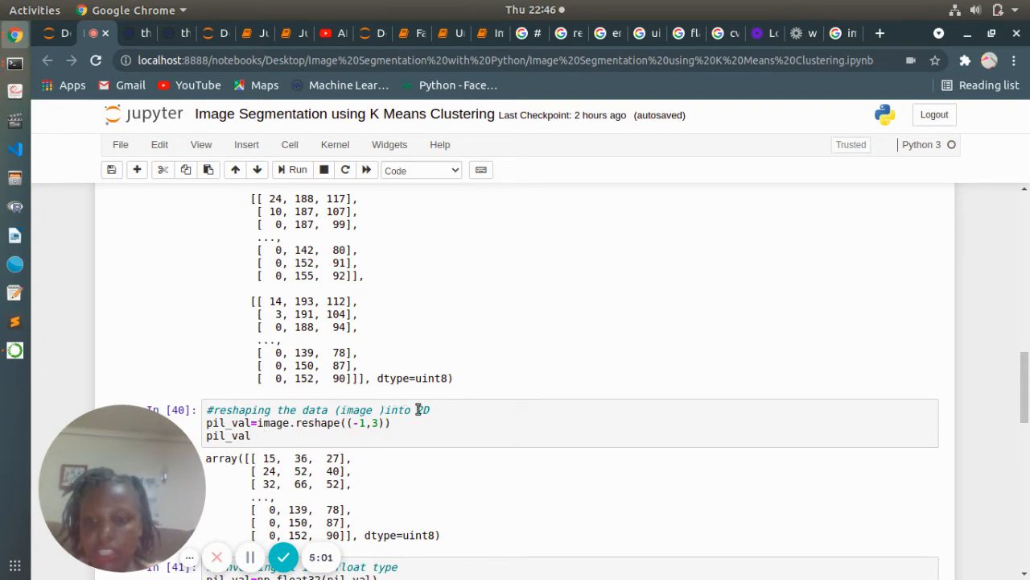
mouse_move(562, 395)
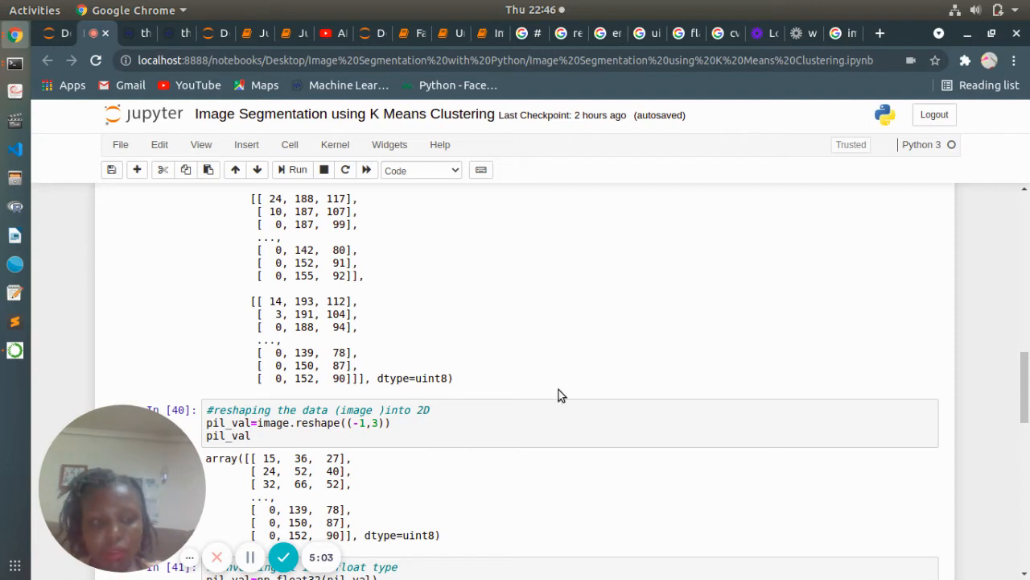
scroll("down", 3)
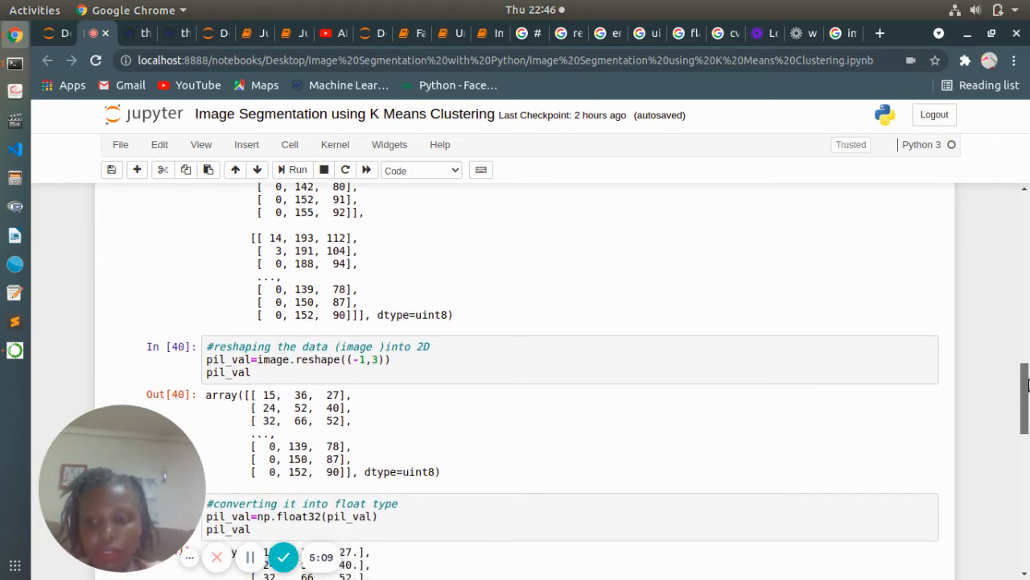
scroll("down", 3)
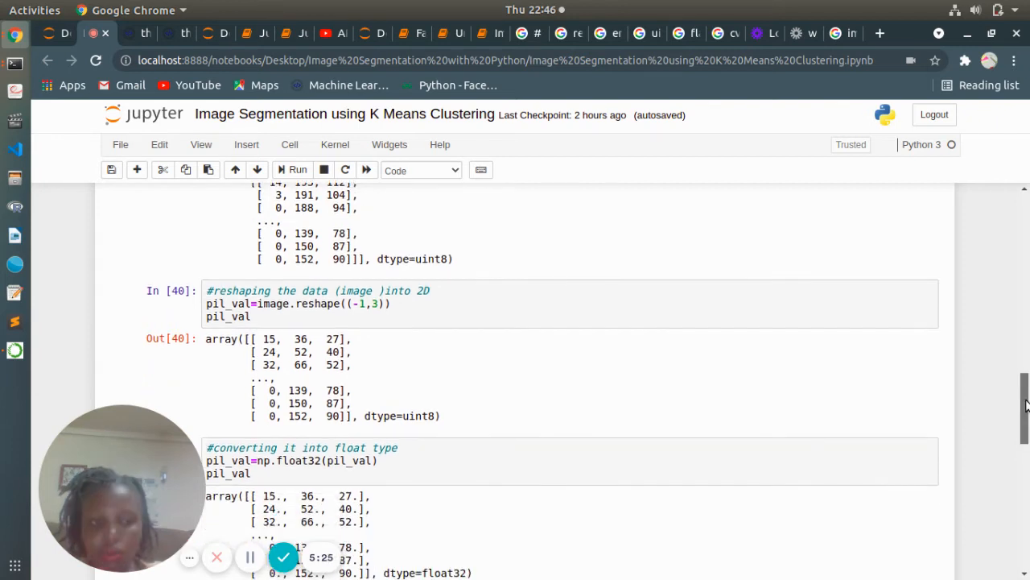
scroll("down", 3)
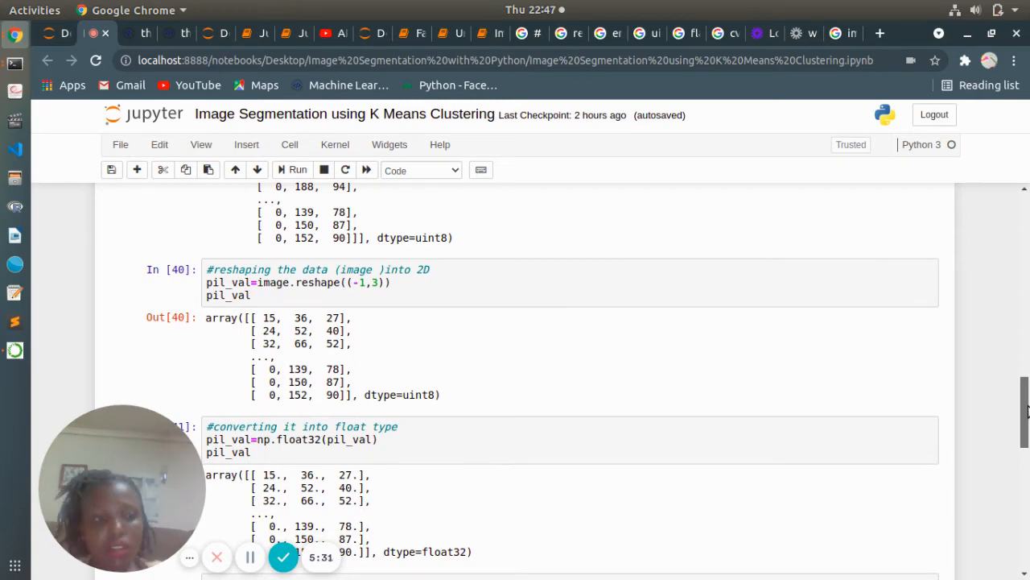
scroll("down", 3)
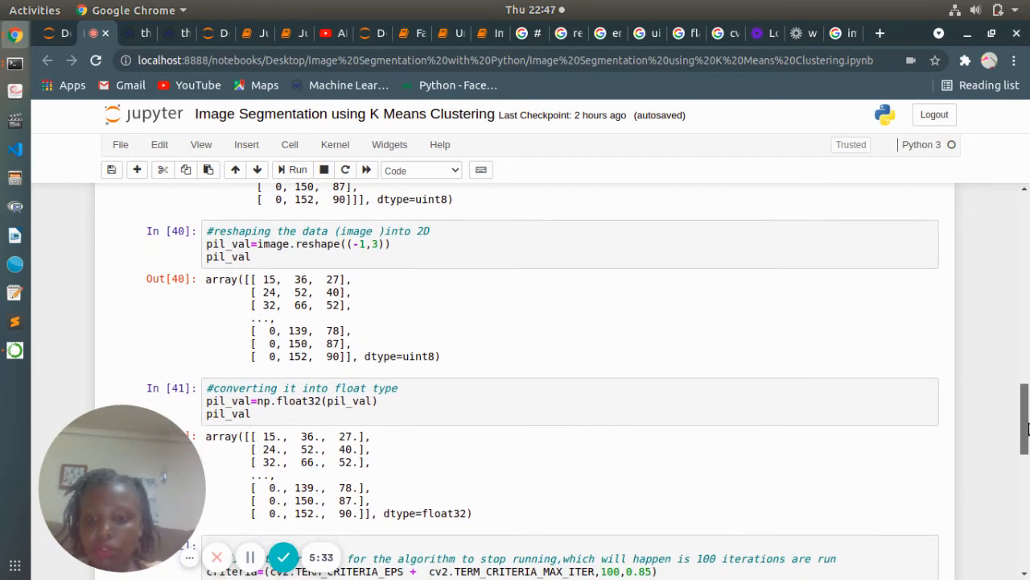
scroll("down", 3)
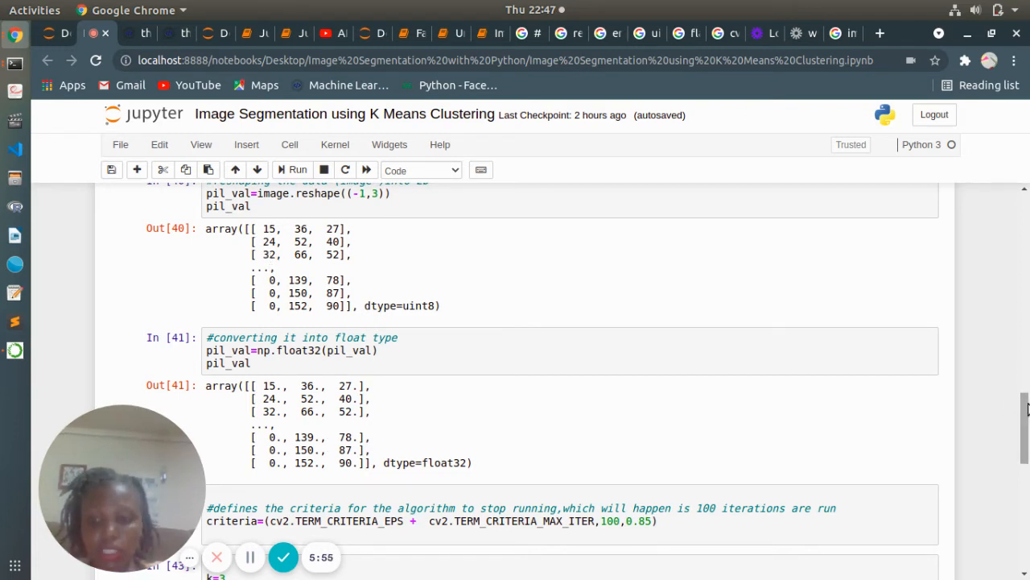
scroll("down", 3)
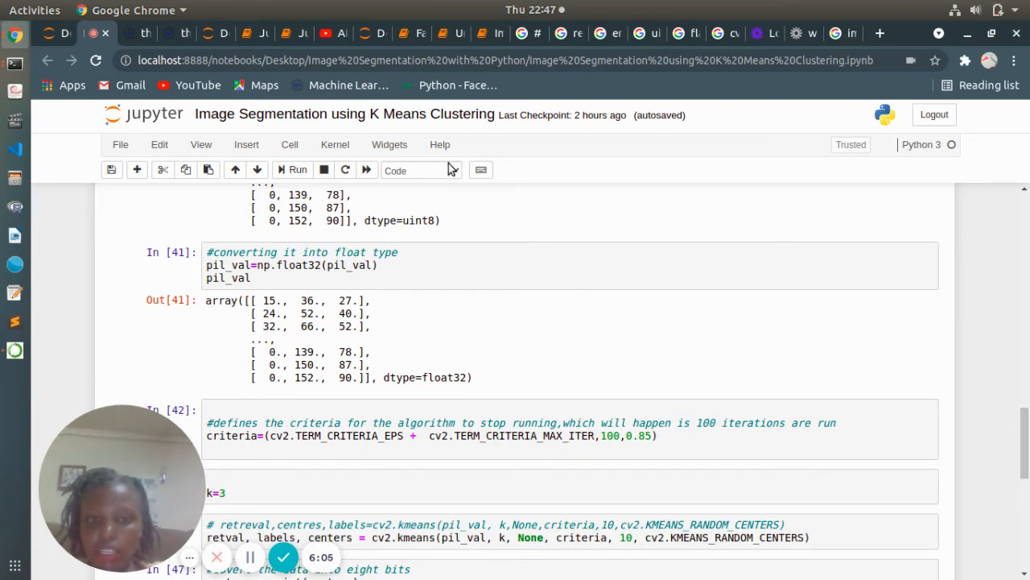
mouse_move(532, 384)
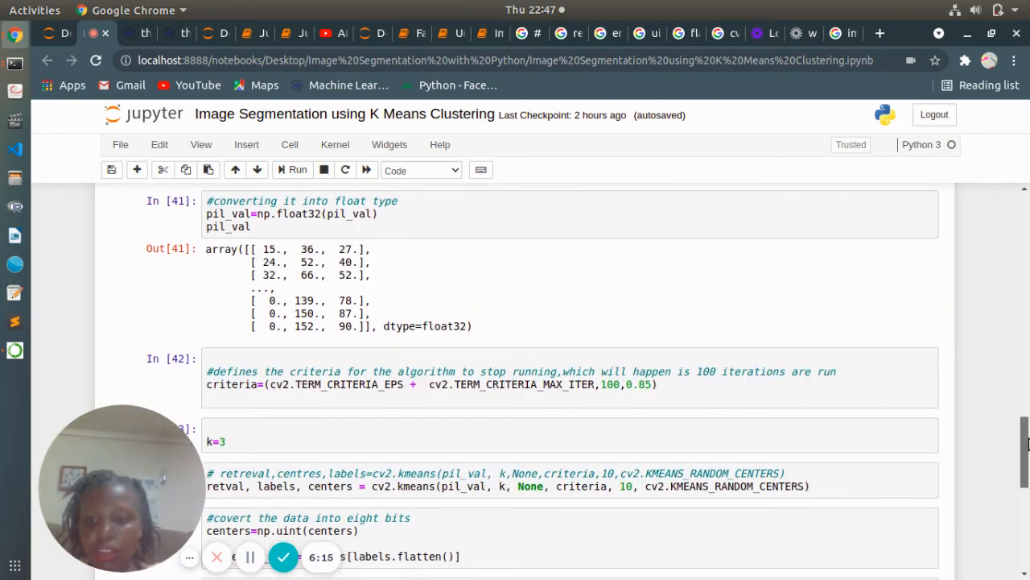
scroll("down", 3)
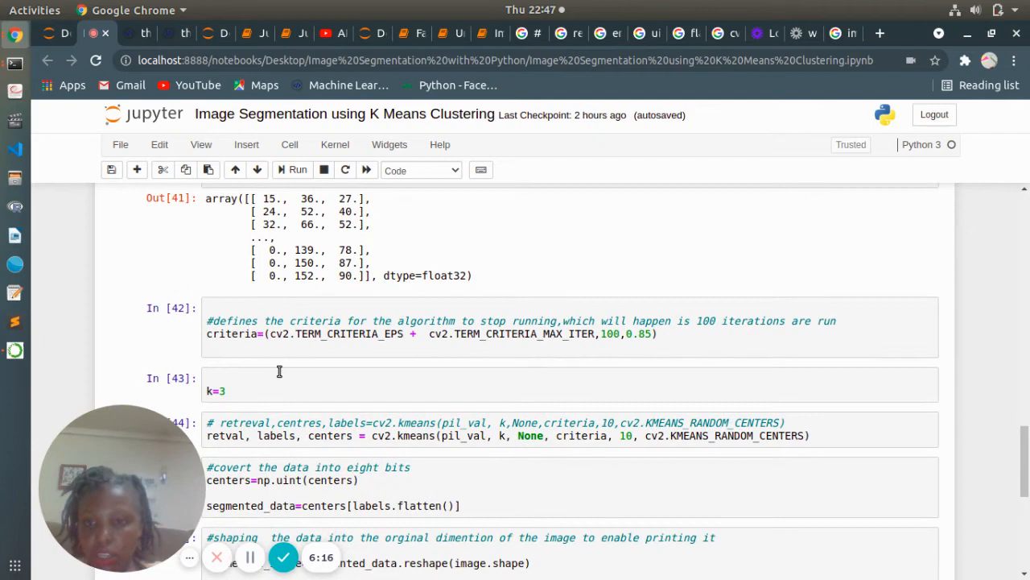
mouse_move(248, 334)
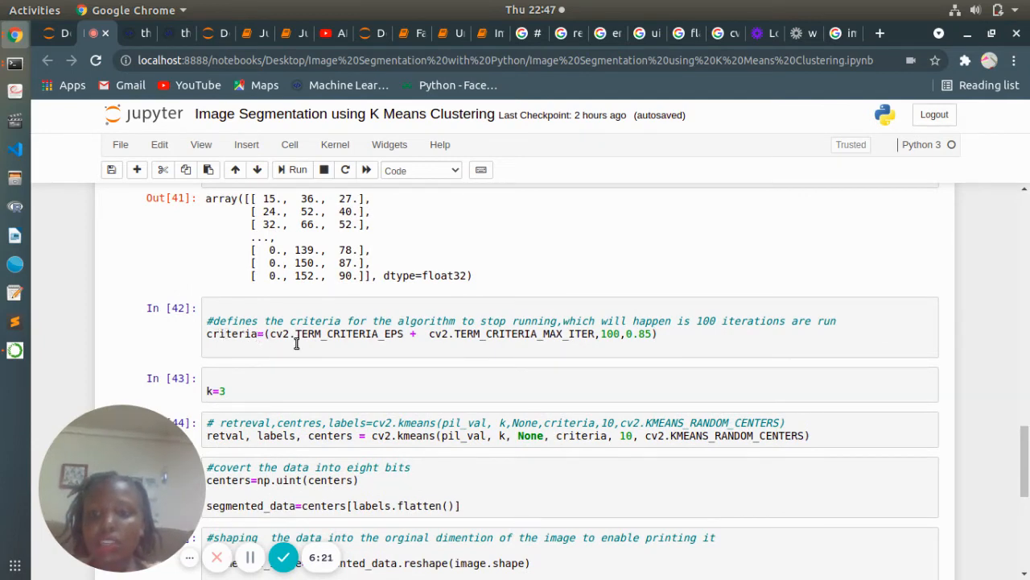
mouse_move(306, 348)
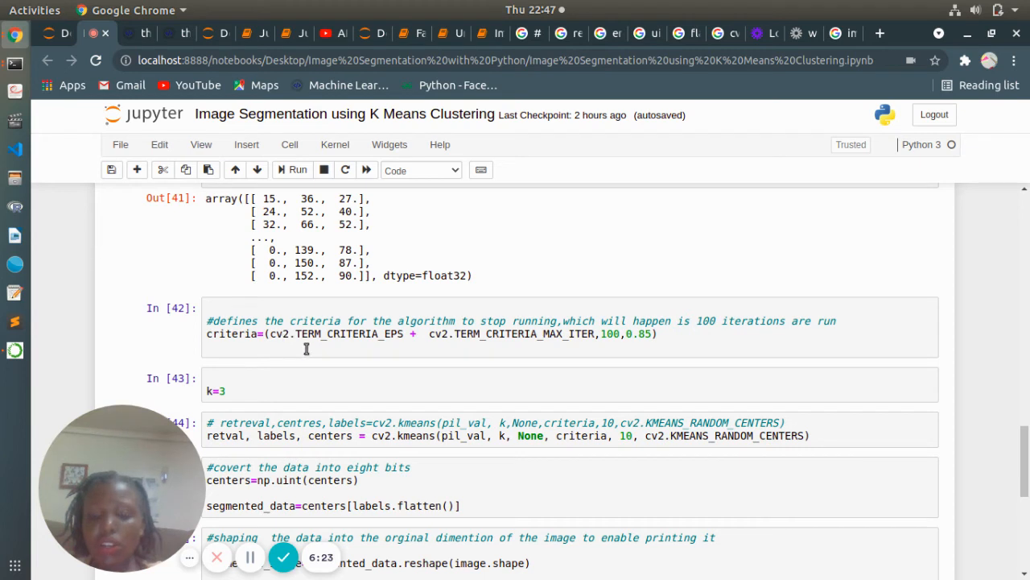
mouse_move(386, 347)
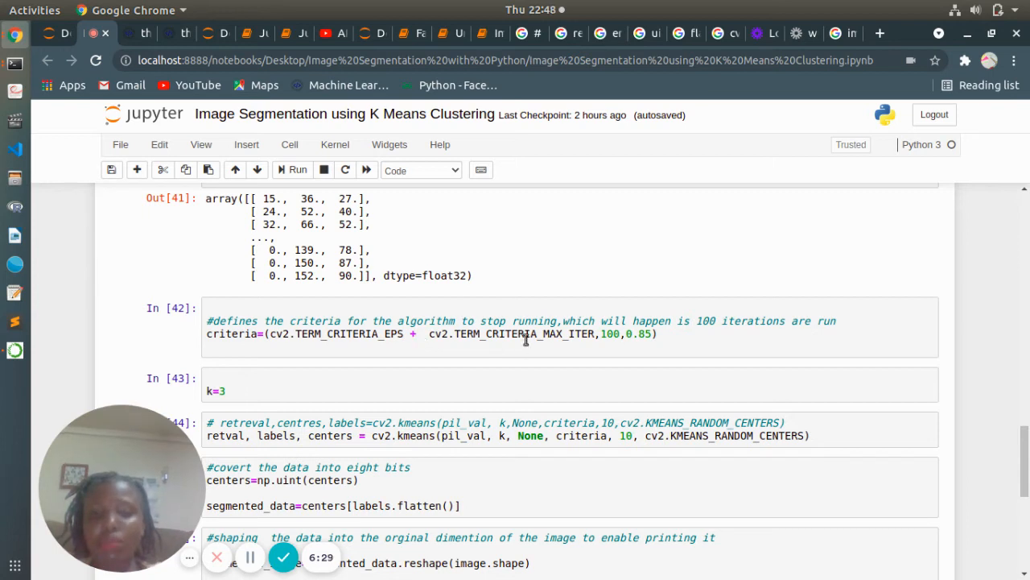
mouse_move(565, 370)
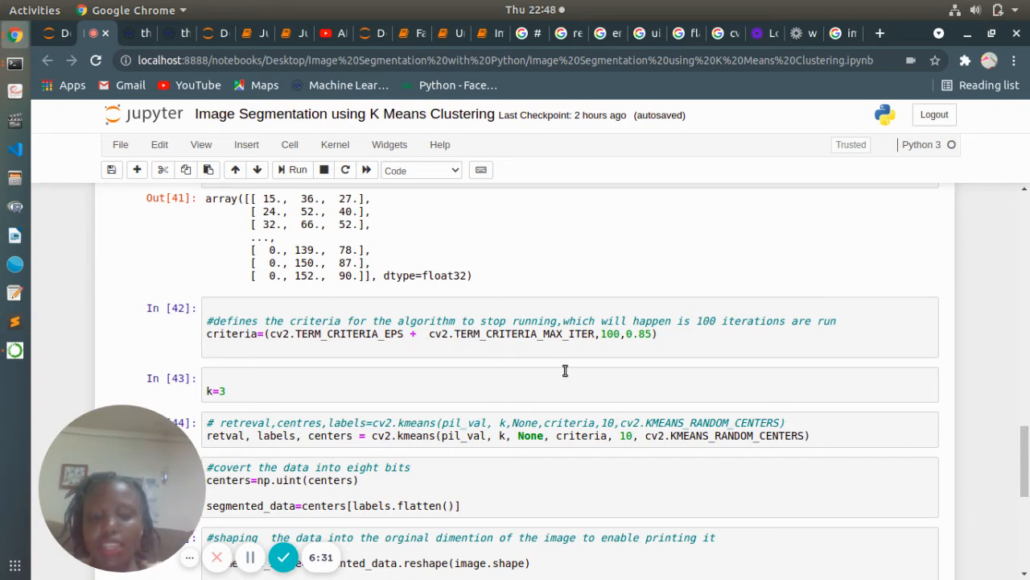
mouse_move(516, 344)
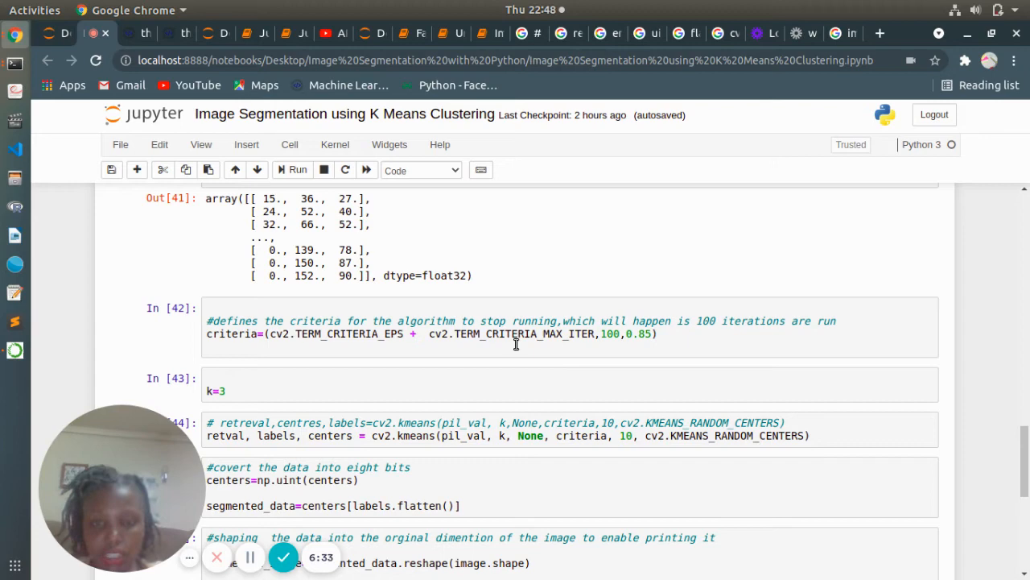
mouse_move(453, 338)
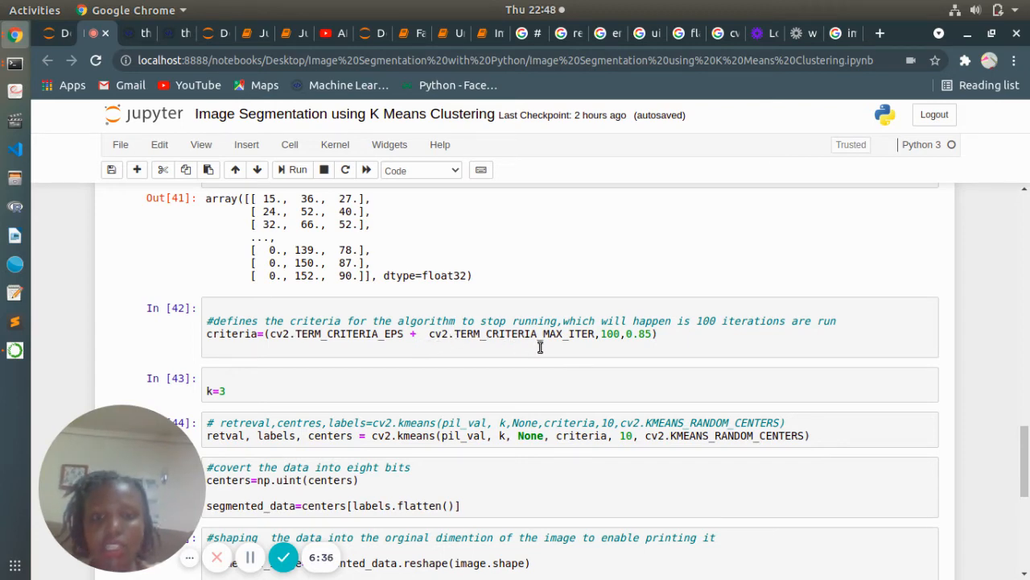
mouse_move(573, 348)
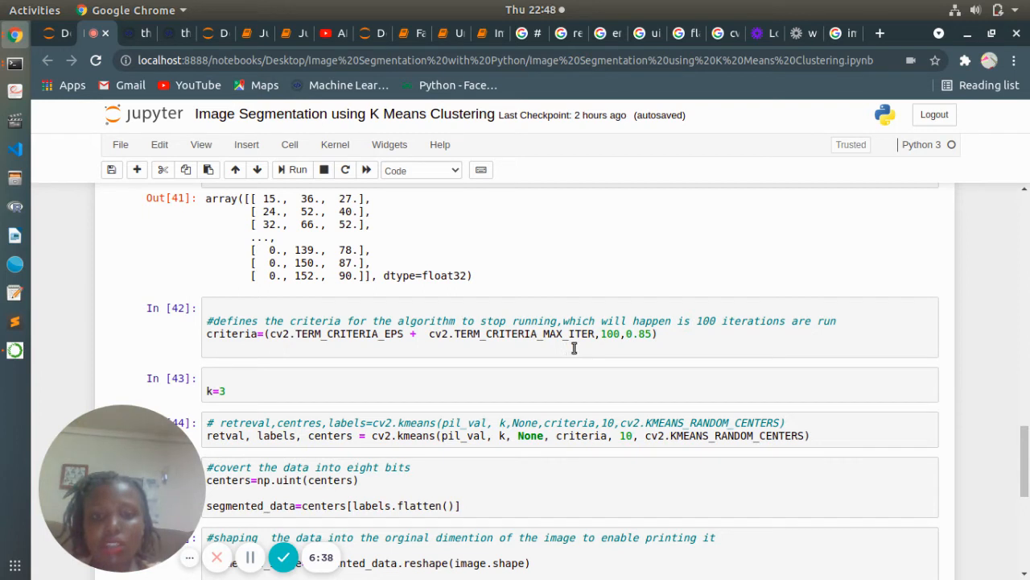
mouse_move(651, 336)
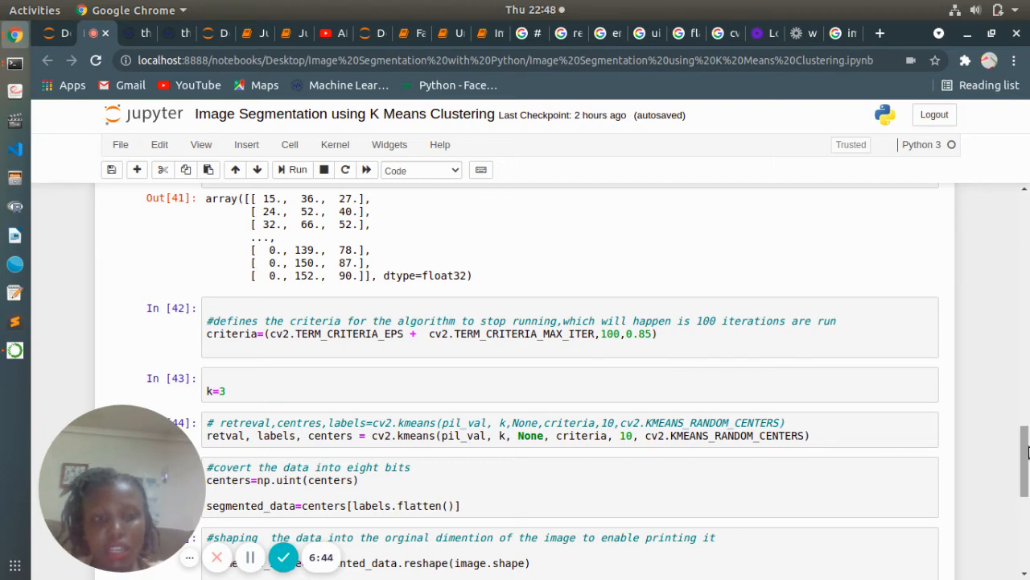
scroll("down", 3)
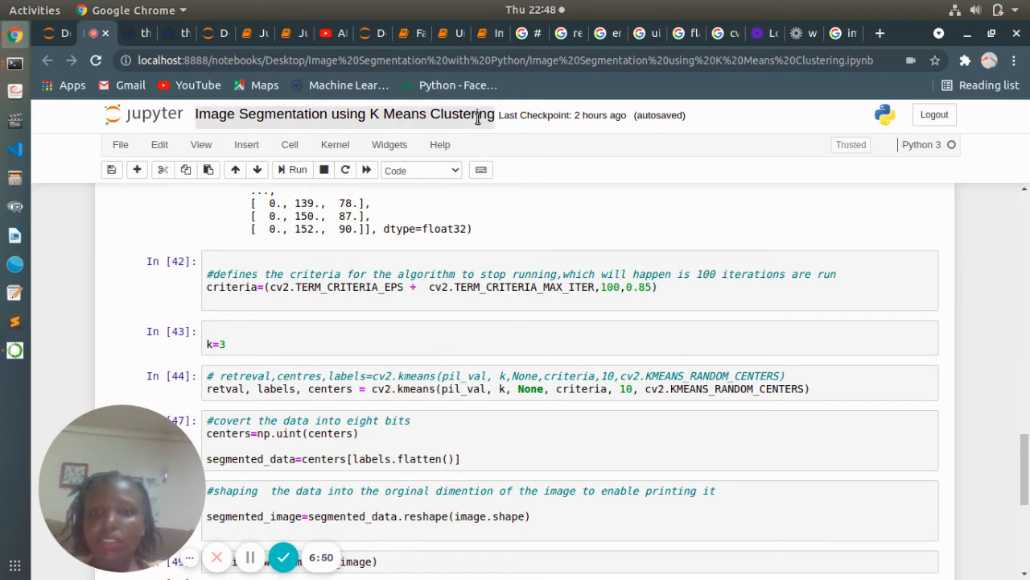
mouse_move(448, 126)
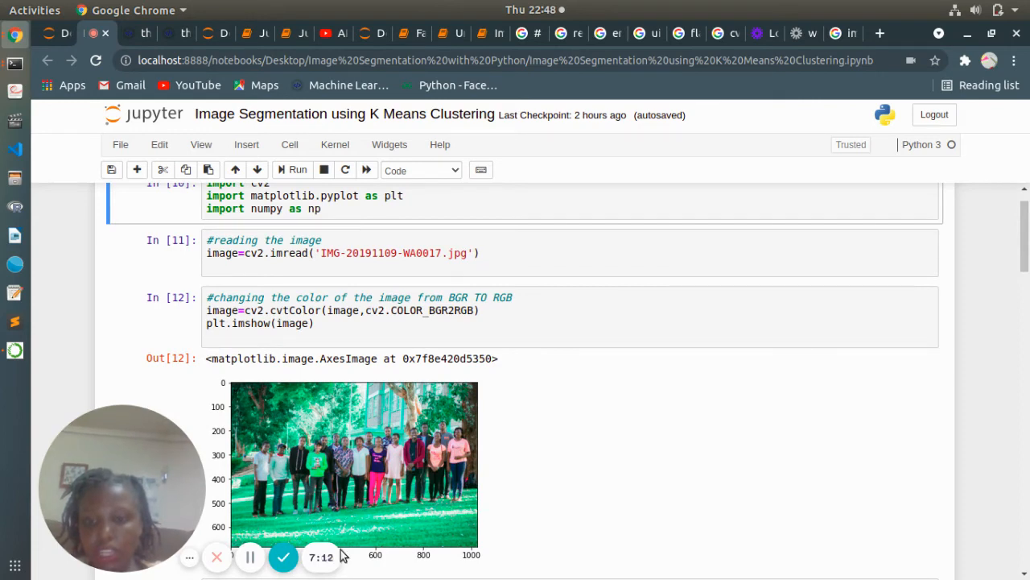
mouse_move(966, 431)
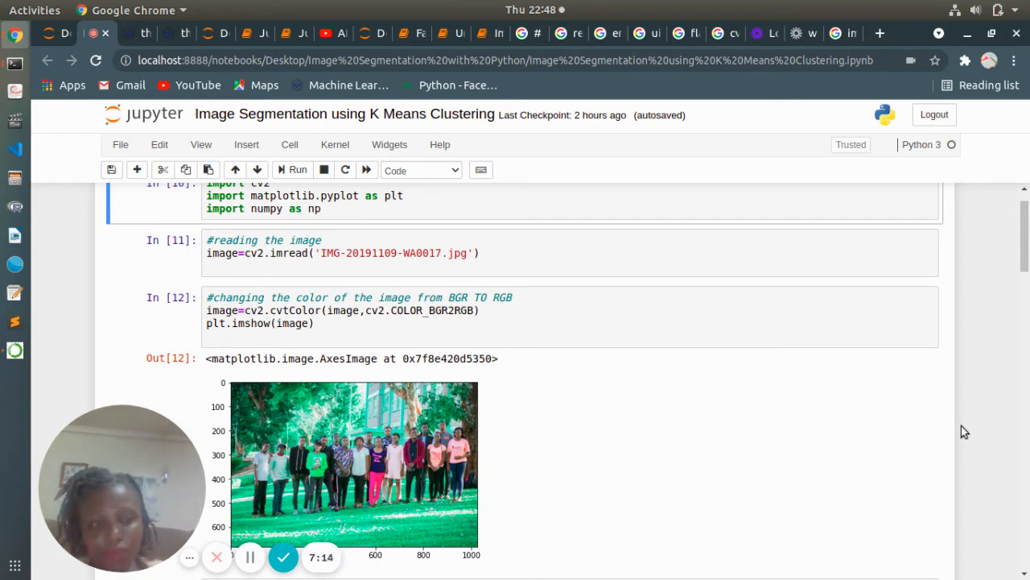
scroll("down", 3)
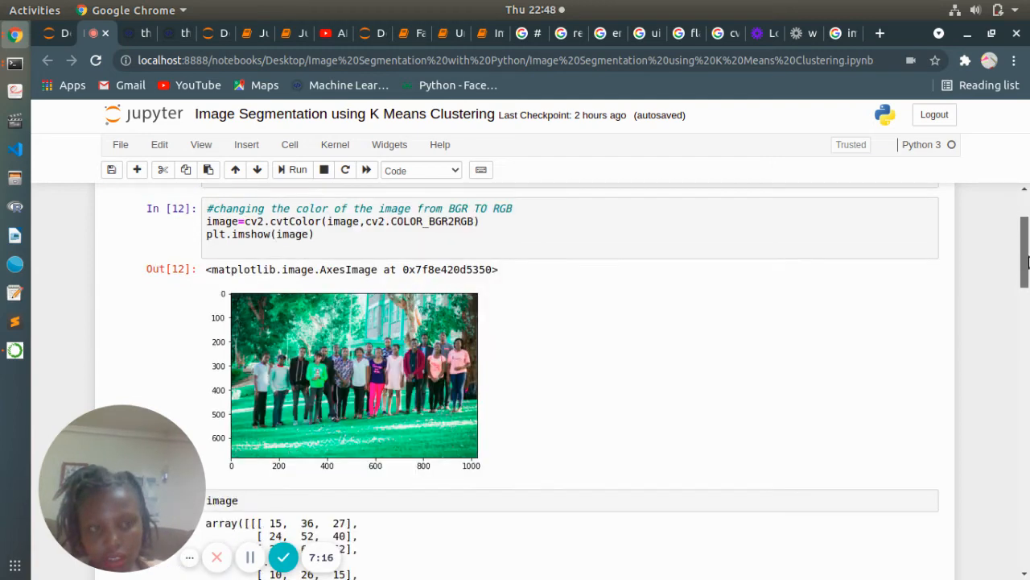
scroll("down", 3)
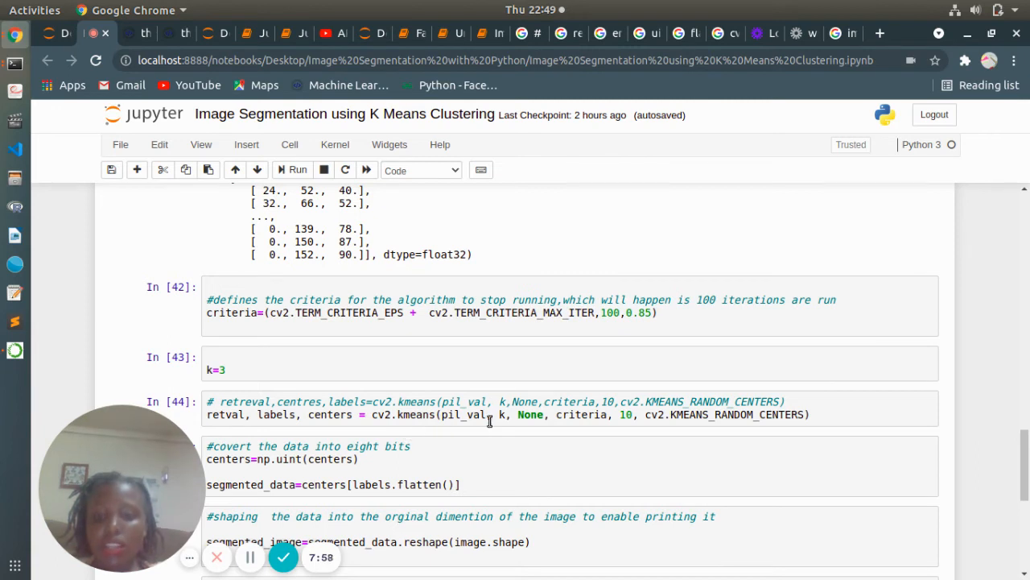
mouse_move(562, 394)
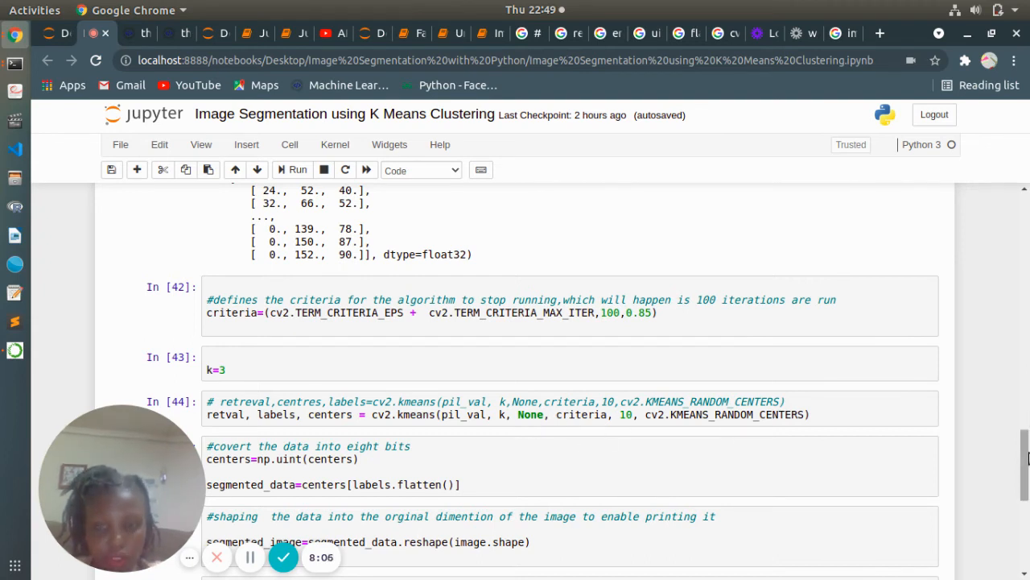
Scroll to the reshape cell and the plt.imshow(segmented_image) output of the group photo
scroll("down", 3)
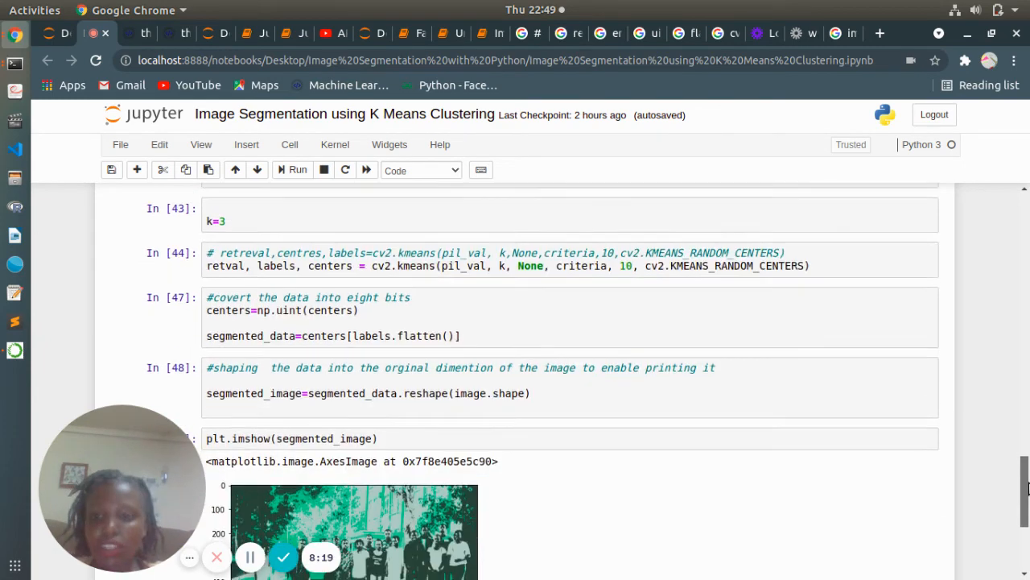
scroll("down", 3)
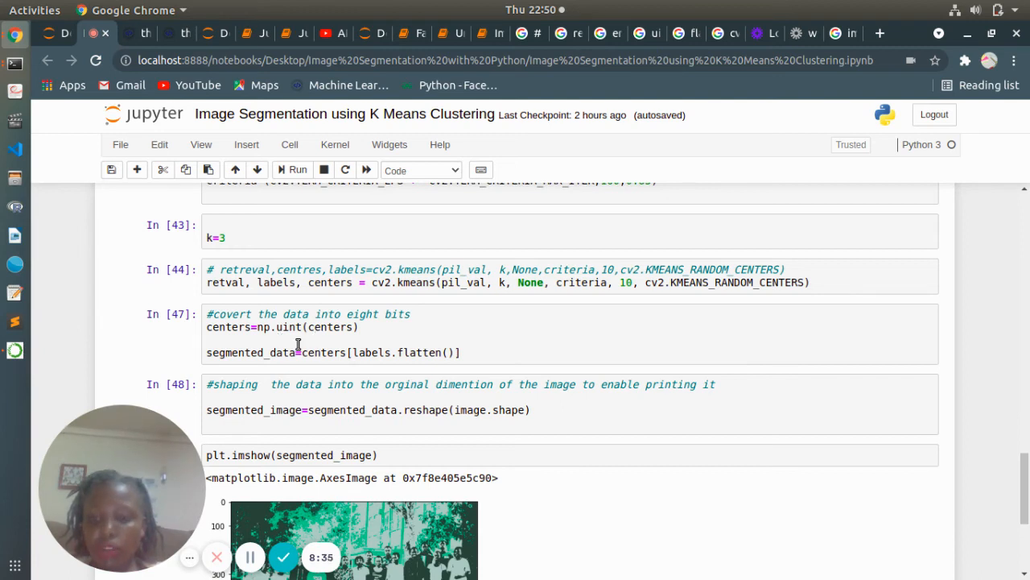
mouse_move(340, 342)
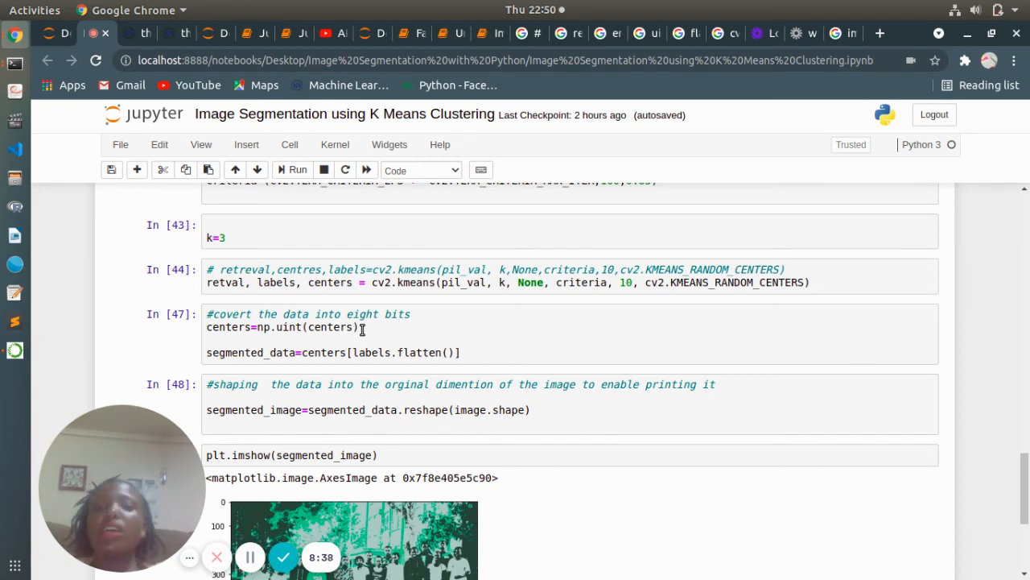
mouse_move(673, 304)
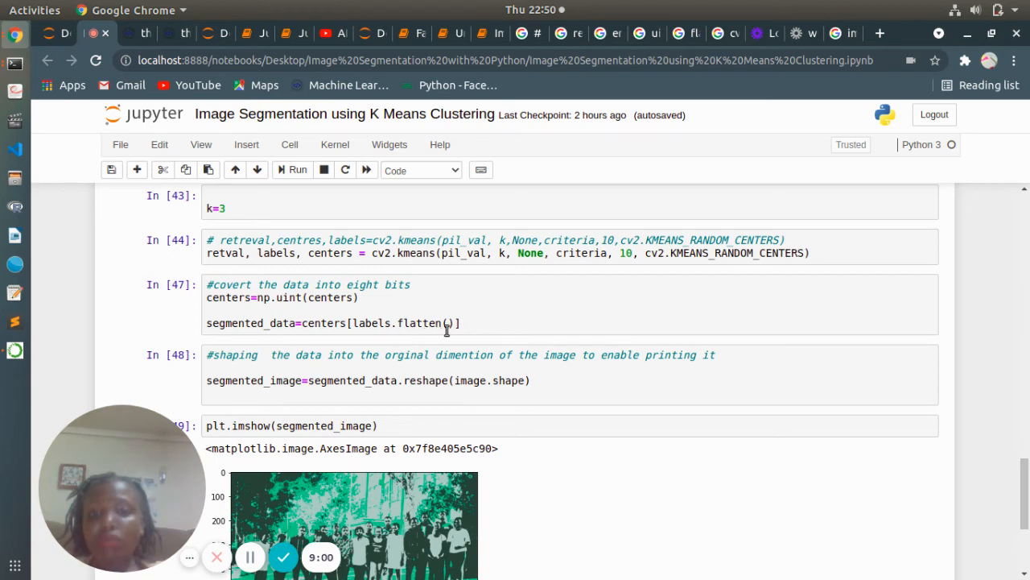
mouse_move(449, 330)
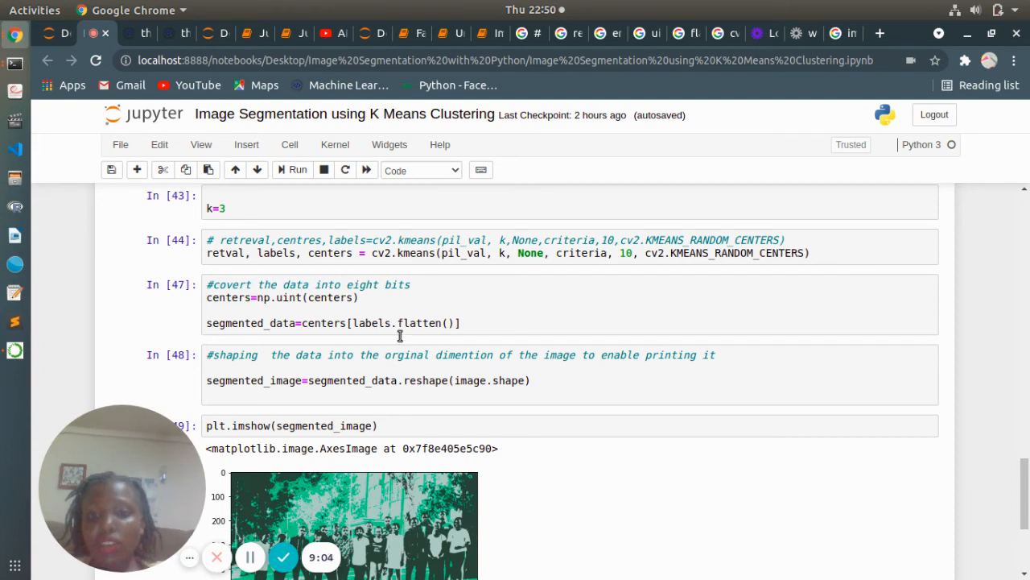
mouse_move(733, 354)
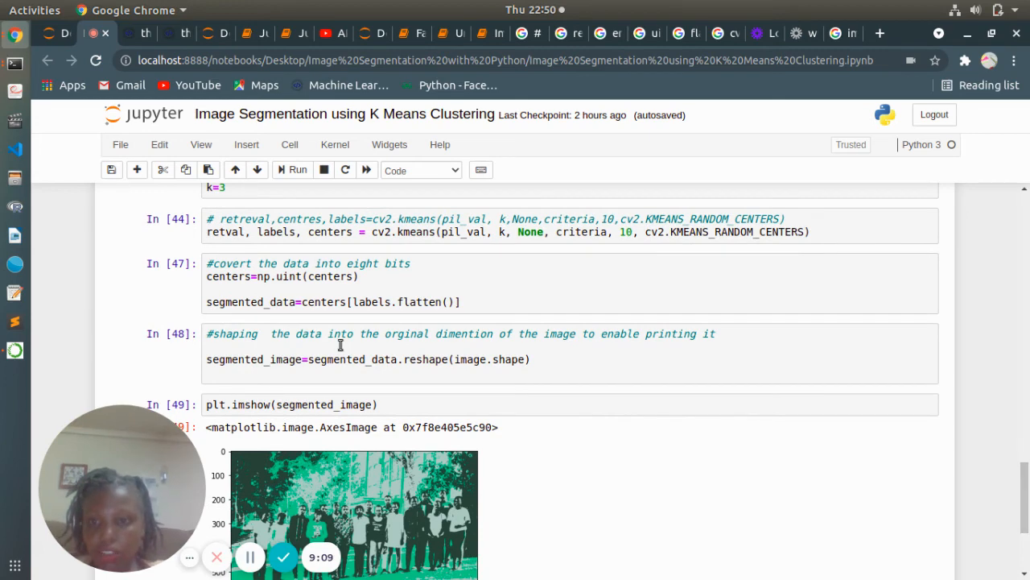
mouse_move(277, 298)
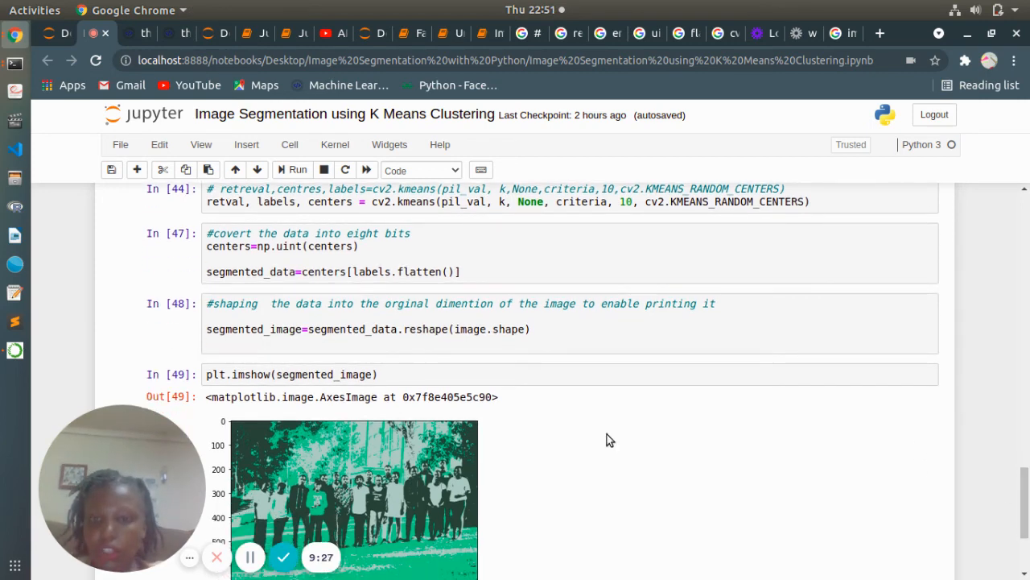
mouse_move(486, 341)
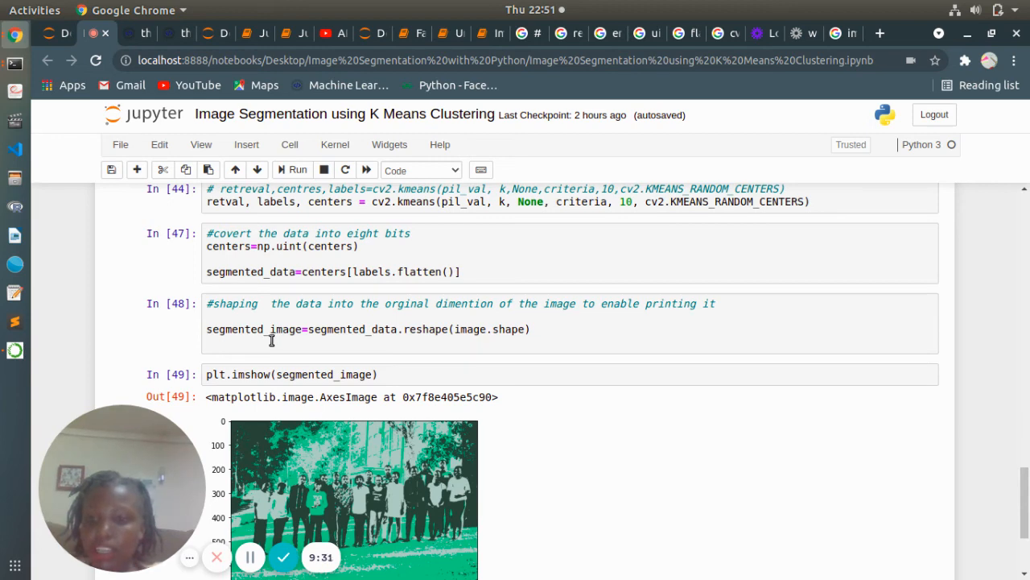
mouse_move(332, 343)
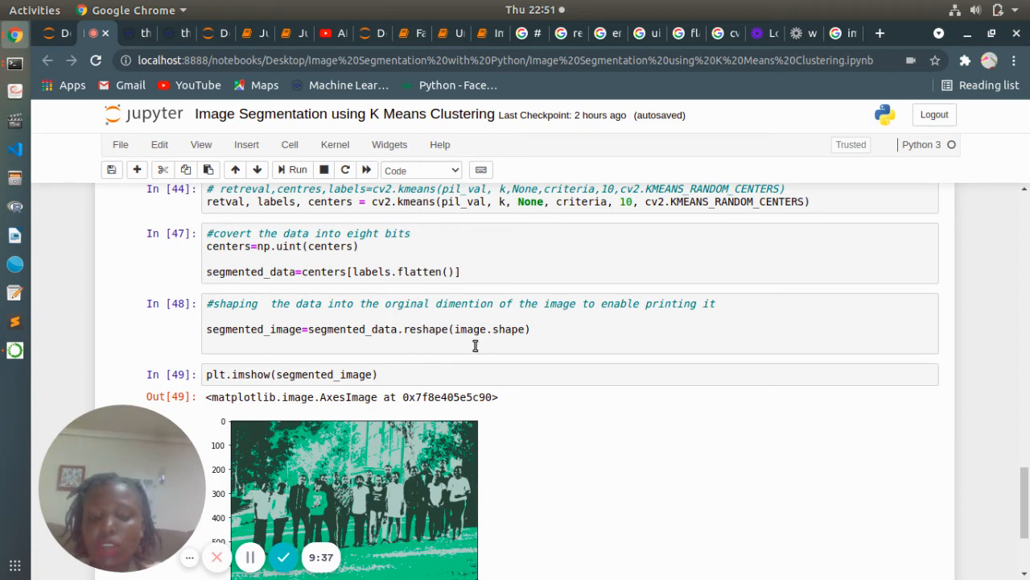
mouse_move(483, 371)
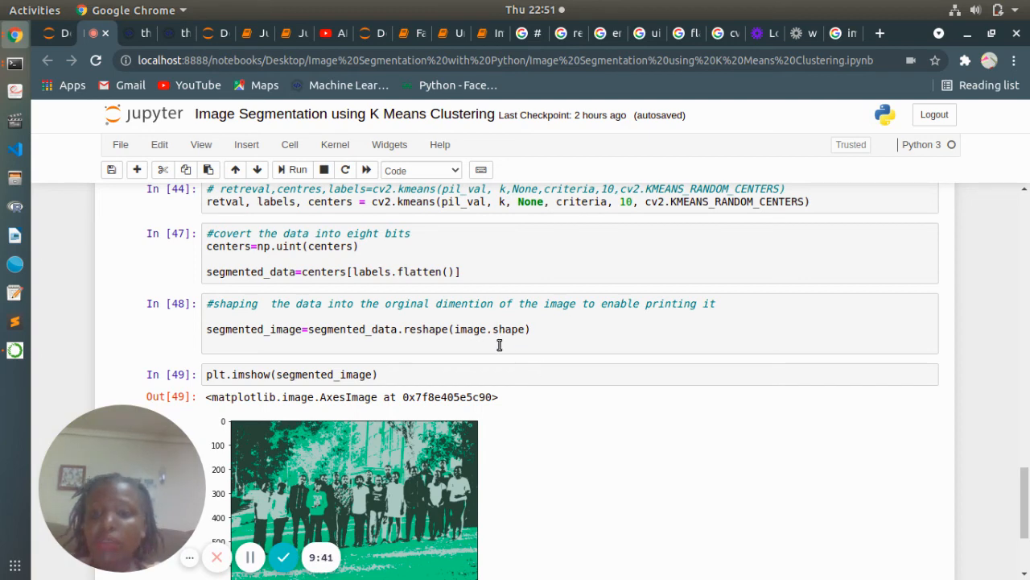
mouse_move(898, 409)
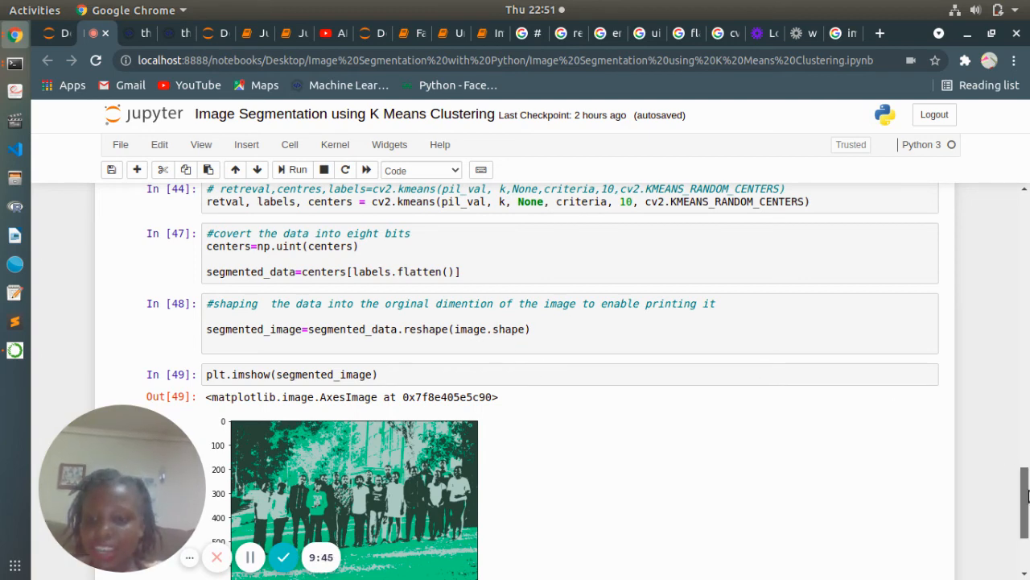
Scroll through the notebook to the In[12] output showing the original RGB group photo
scroll("down", 3)
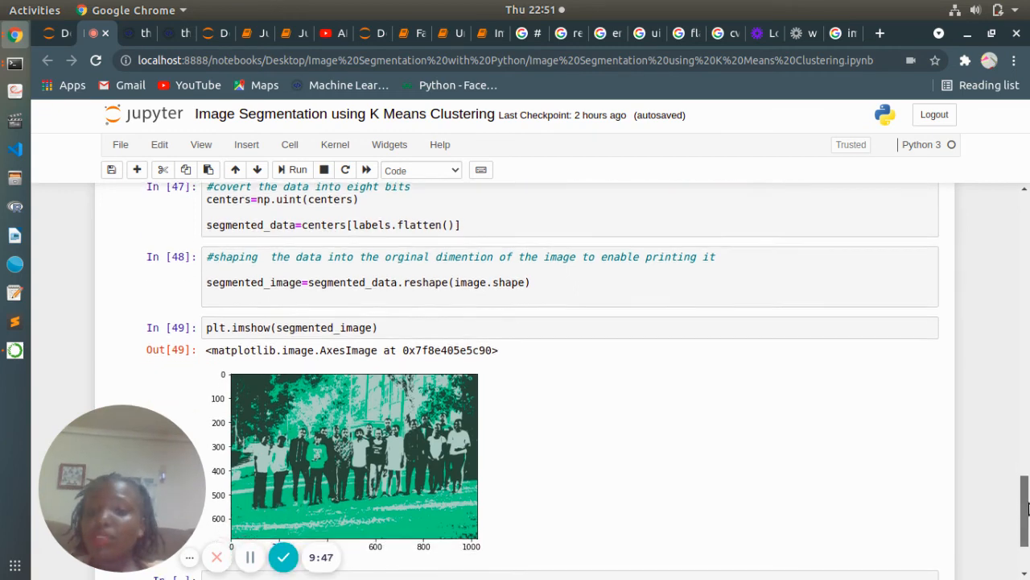
scroll("down", 3)
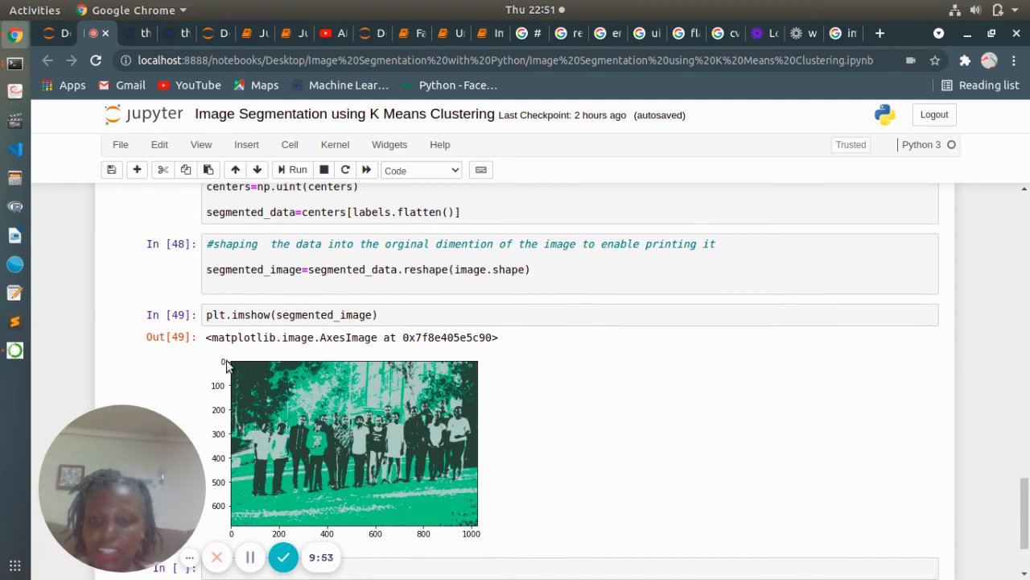
mouse_move(493, 450)
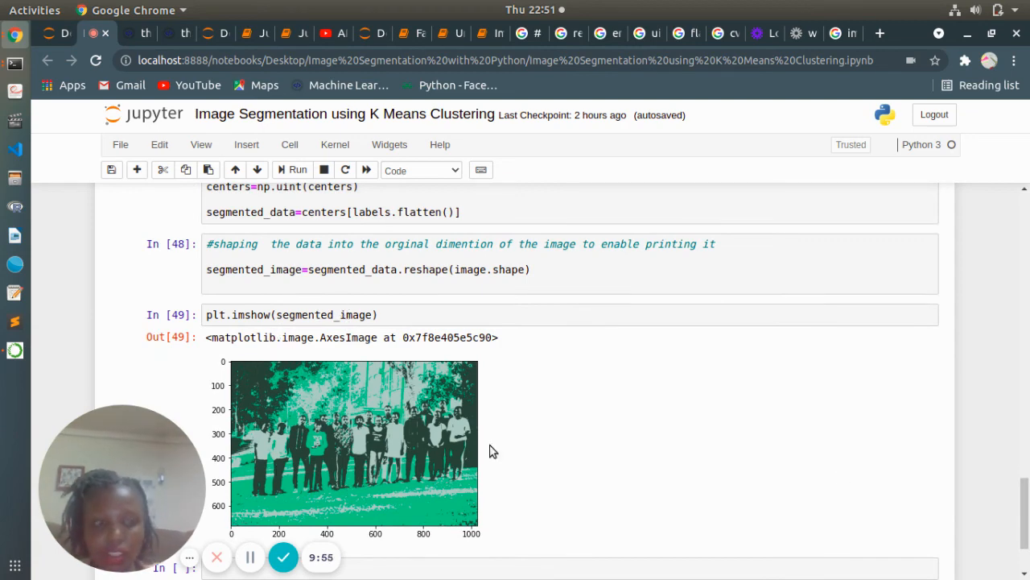
scroll("down", 3)
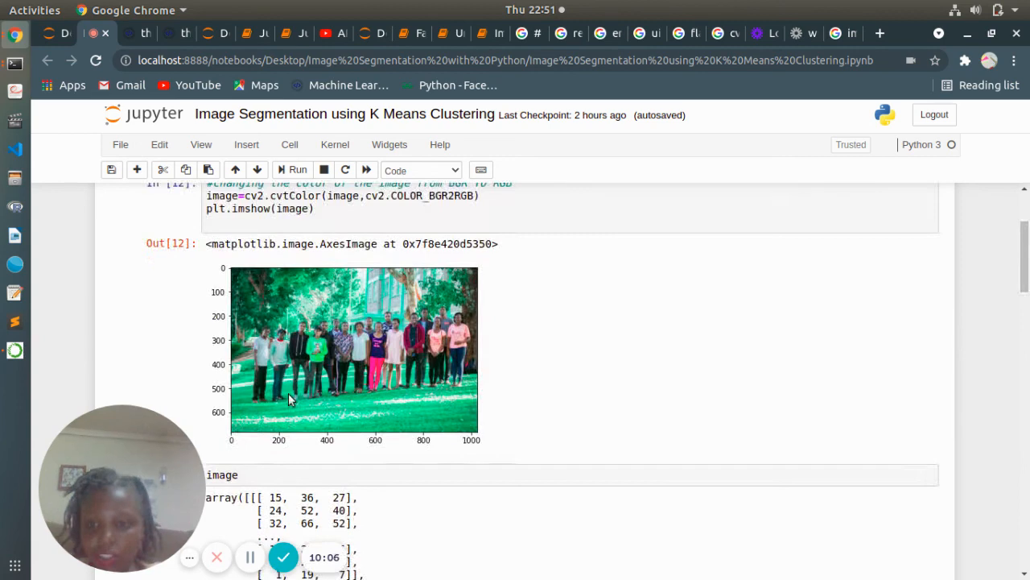
mouse_move(361, 351)
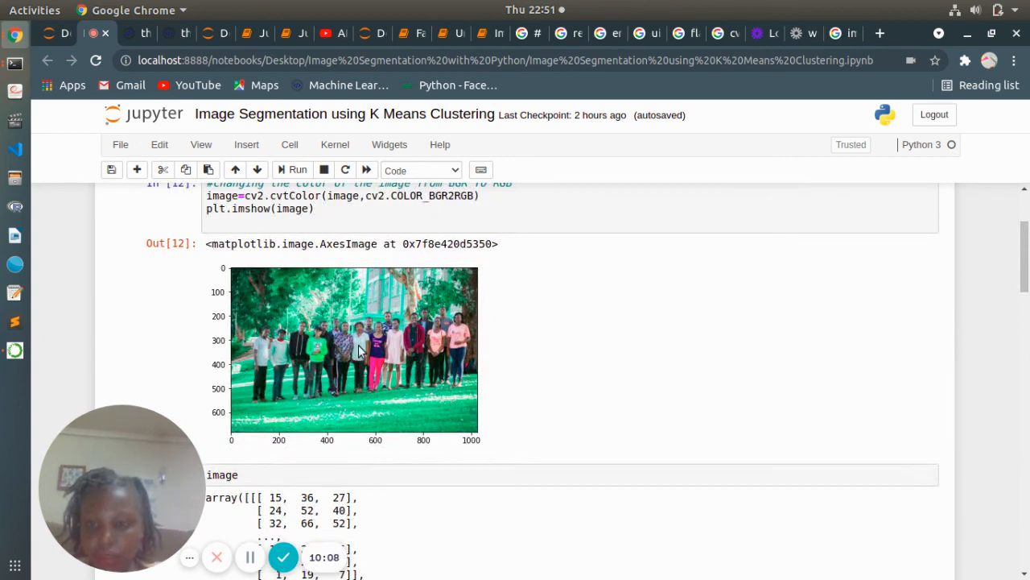
mouse_move(393, 361)
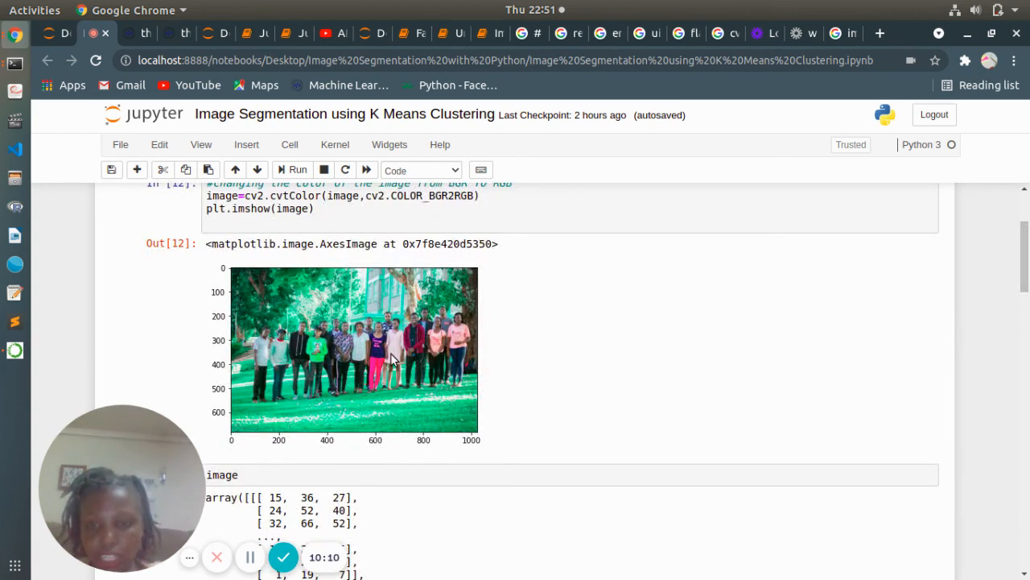
mouse_move(461, 338)
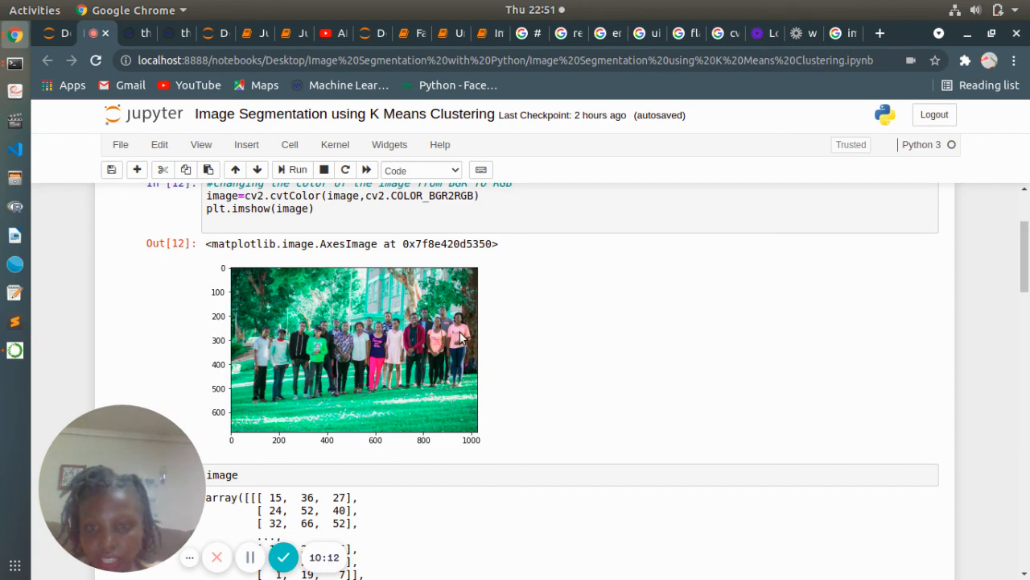
mouse_move(389, 348)
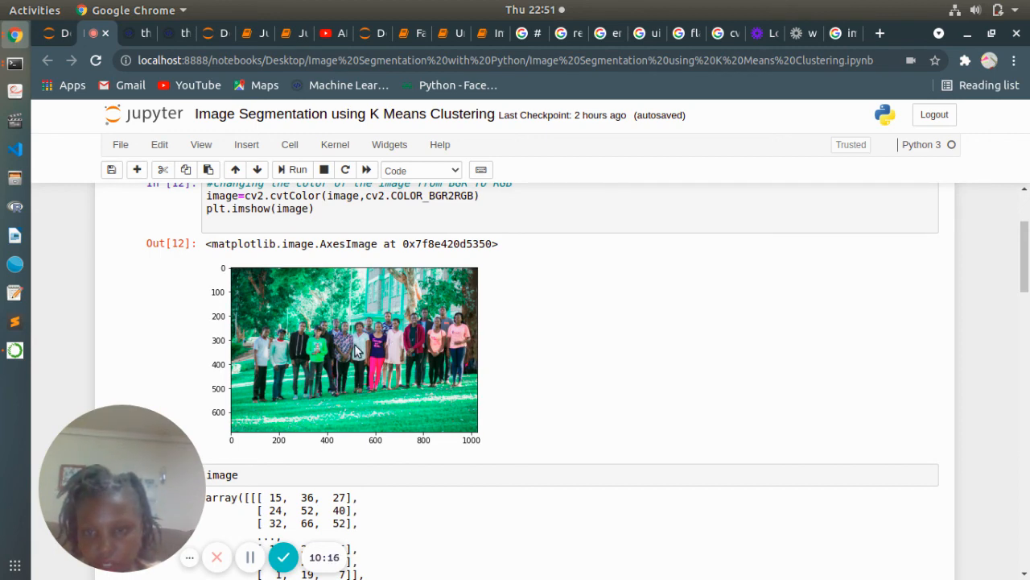
mouse_move(277, 380)
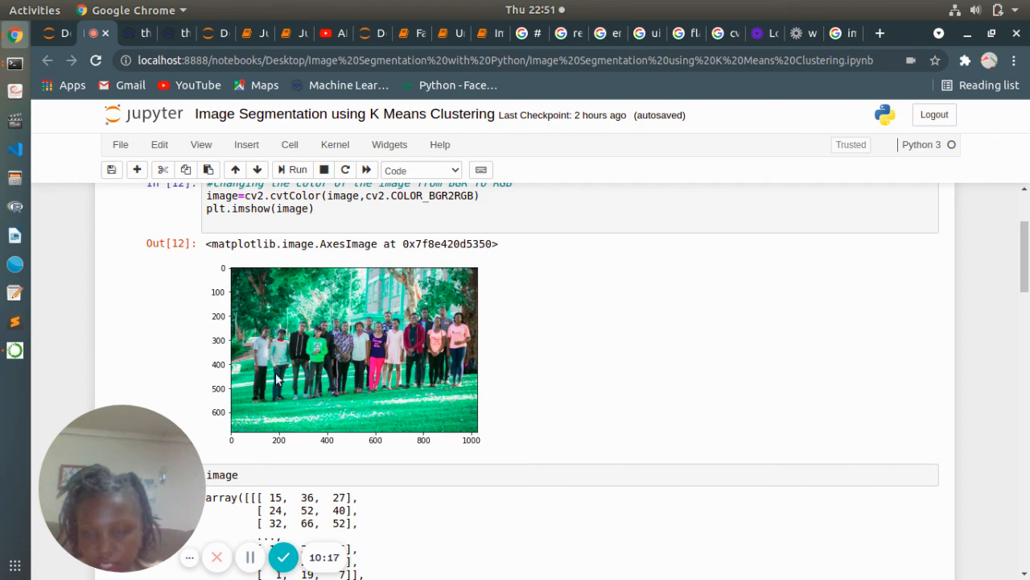
mouse_move(409, 383)
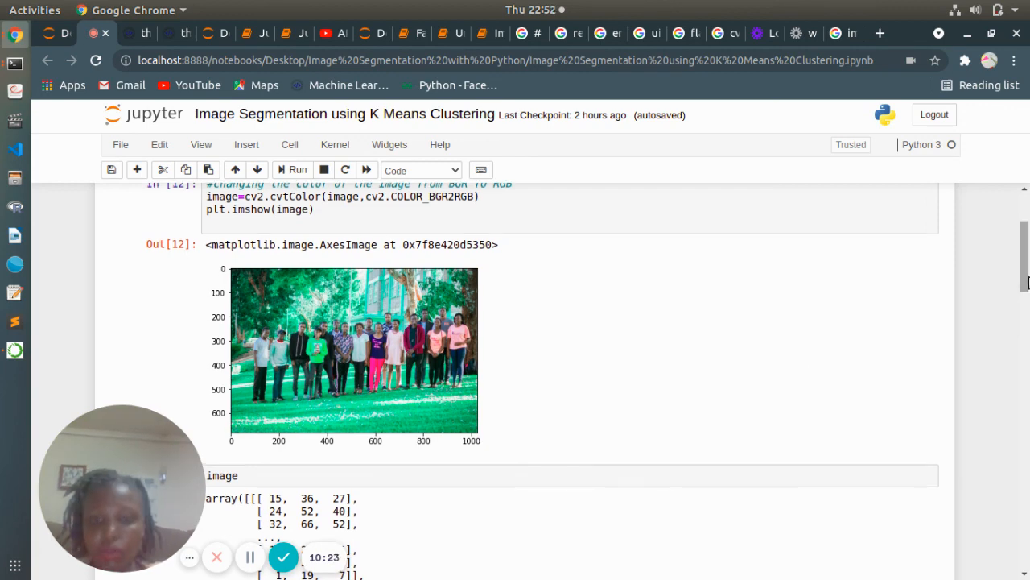
Scroll through the array outputs back to the segmented photo from plt.imshow(segmented_image)
scroll("down", 3)
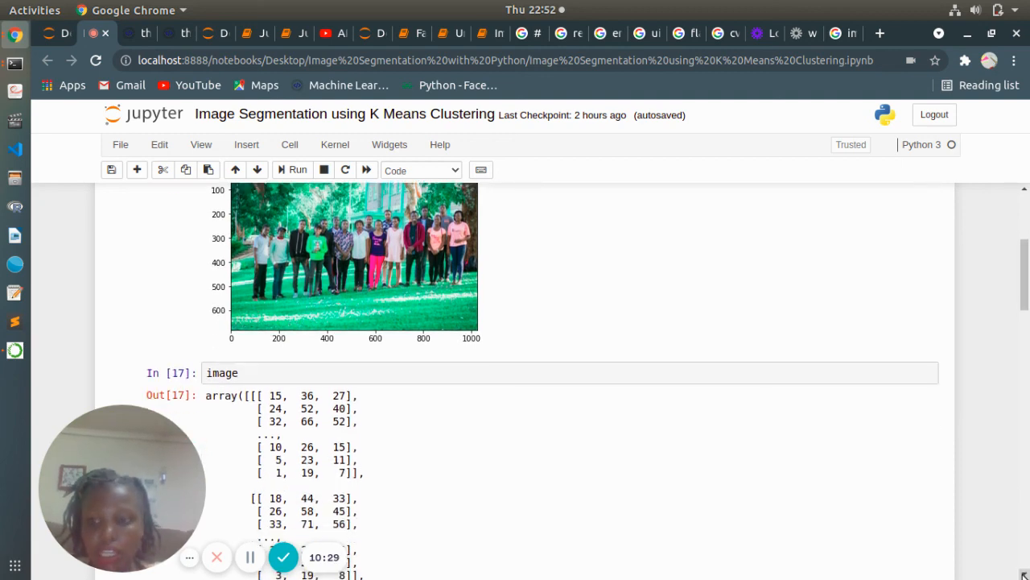
scroll("down", 3)
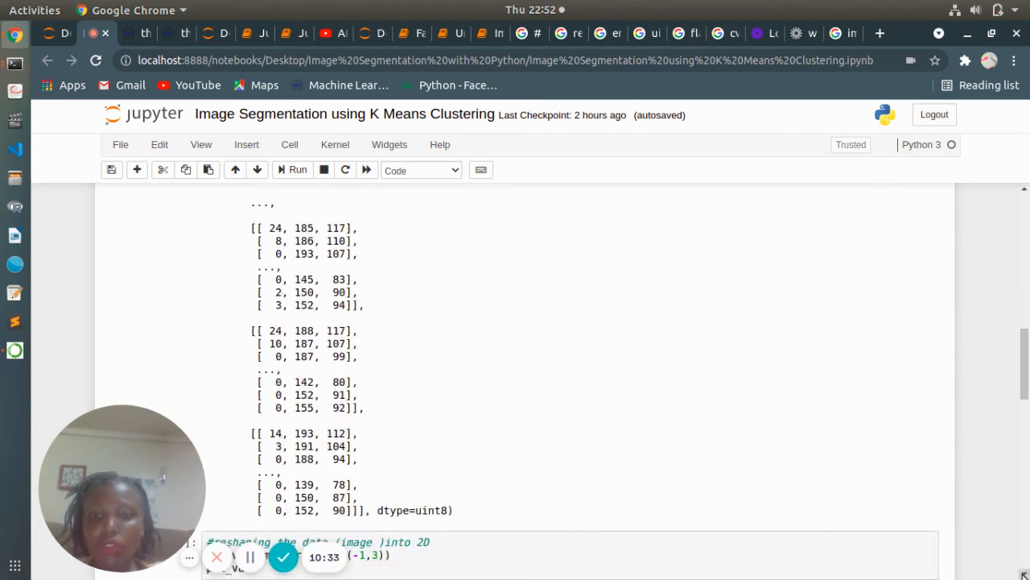
left_click(296, 171)
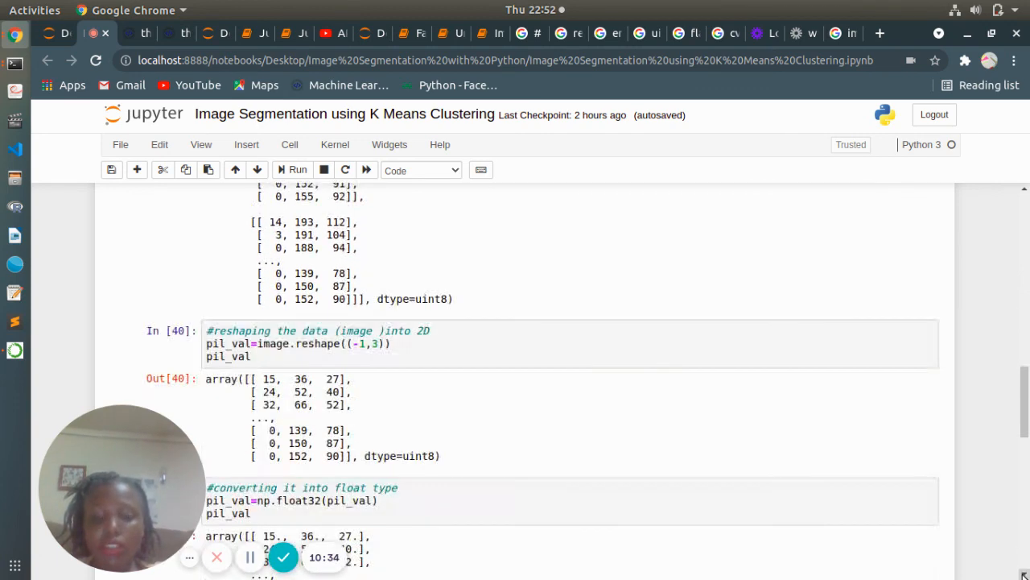
scroll("down", 3)
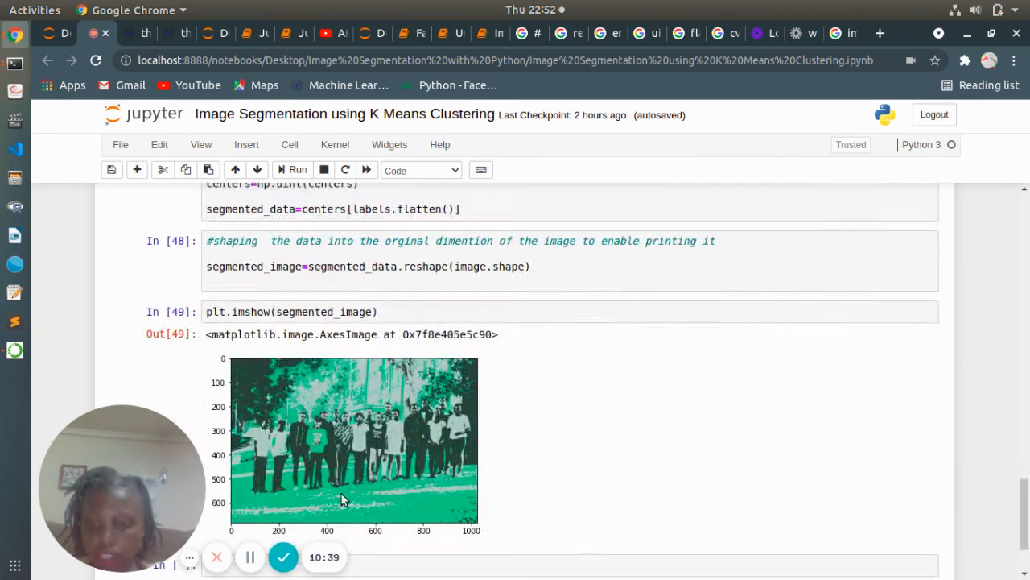
mouse_move(322, 412)
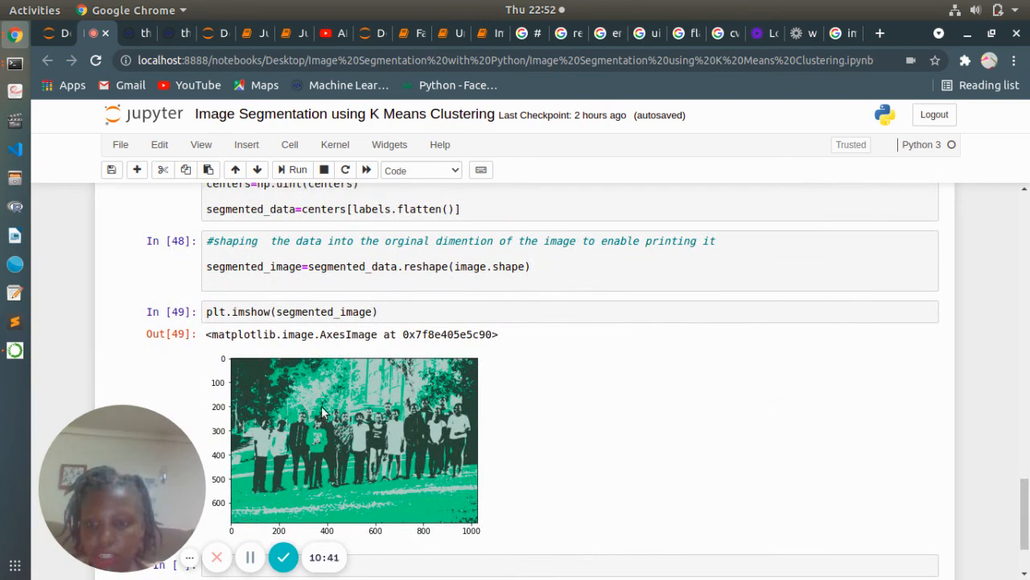
mouse_move(373, 396)
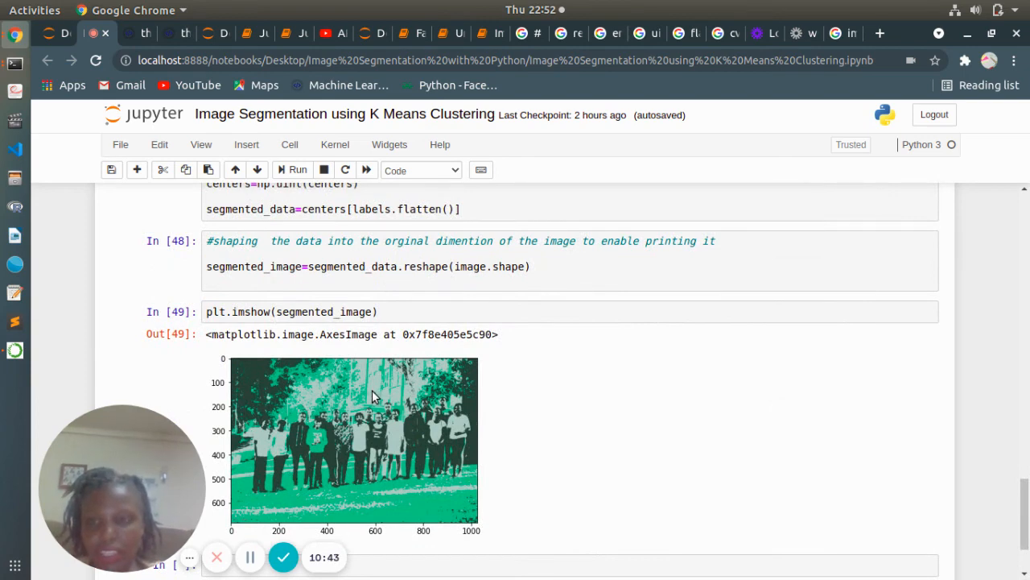